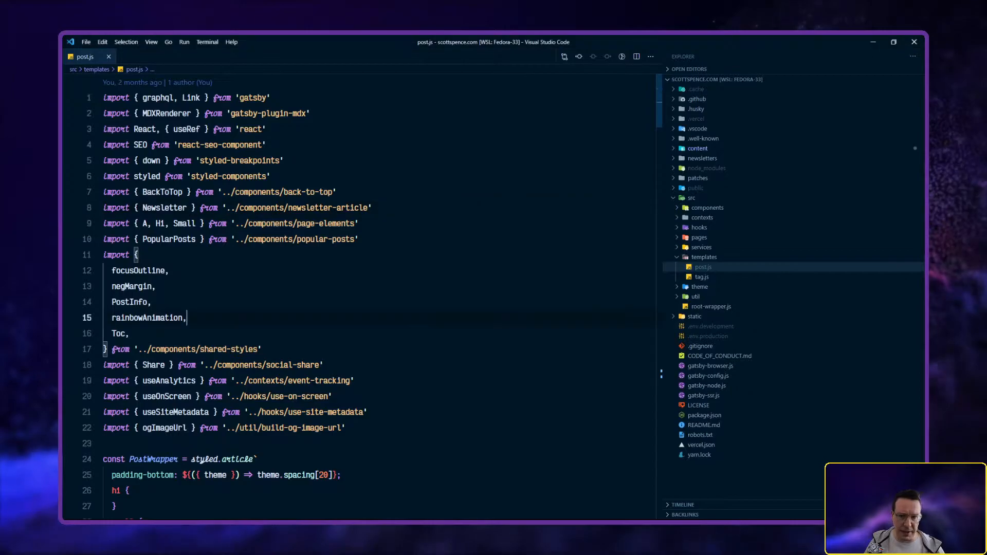
Bring up the Command Palette over post.js with recently used commands listed first
{"action": "left_click", "coordinate": [152, 301]}
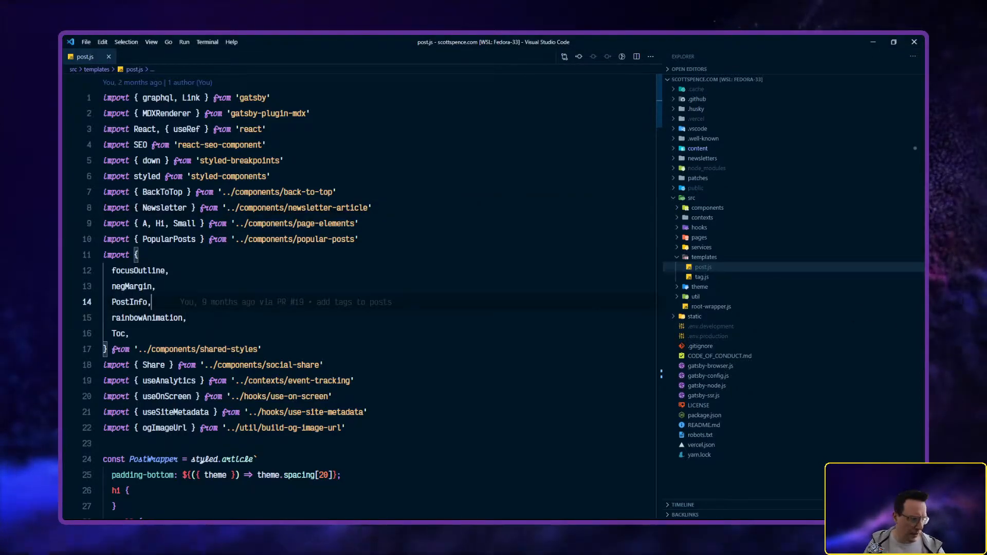
{"action": "key", "text": "ctrl+Down"}
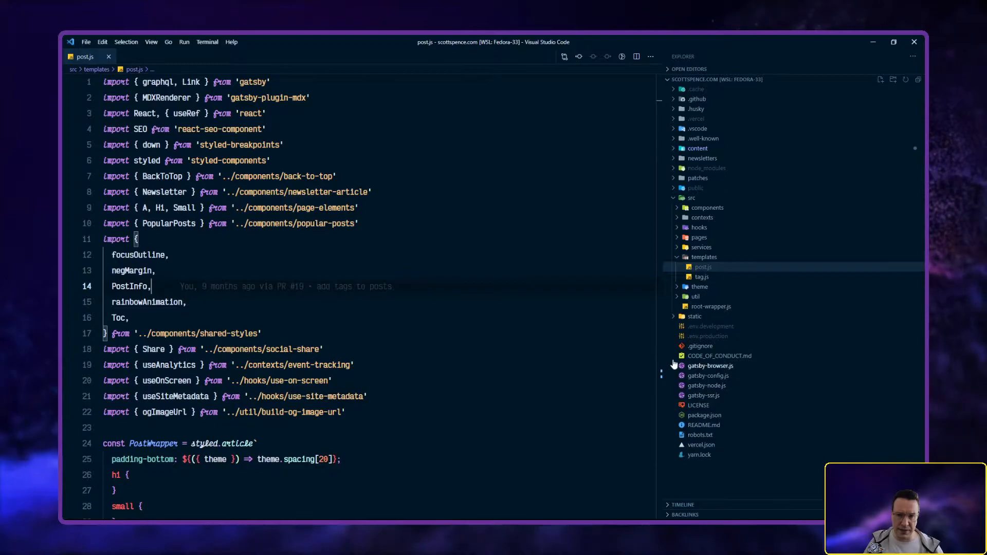
{"action": "mouse_move", "coordinate": [672, 364]}
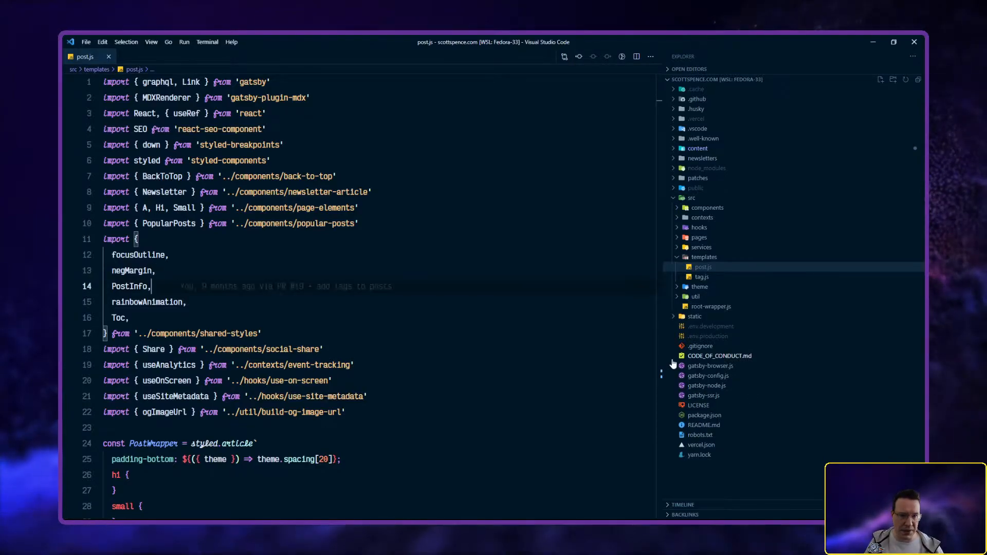
{"action": "left_click", "coordinate": [266, 113]}
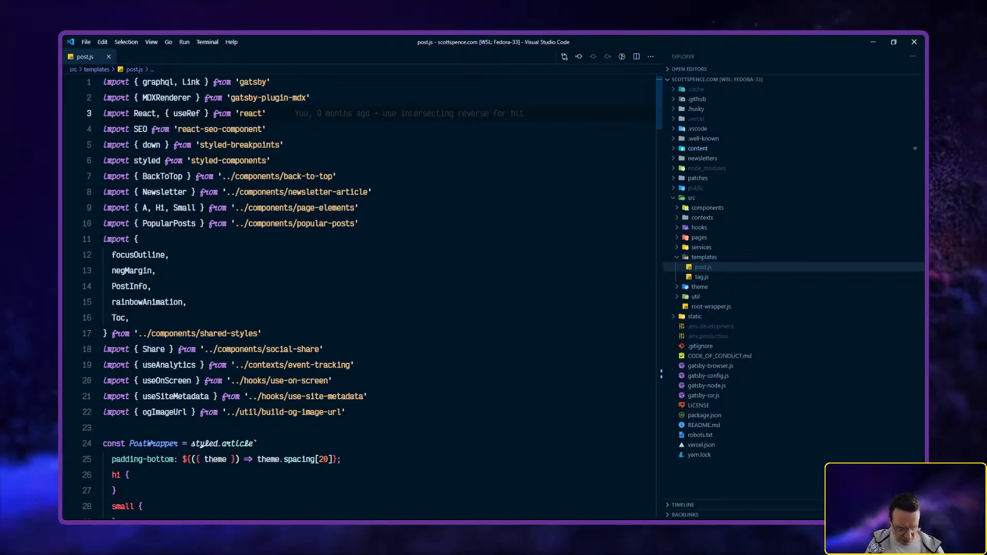
{"action": "key", "text": "ctrl+shift+p"}
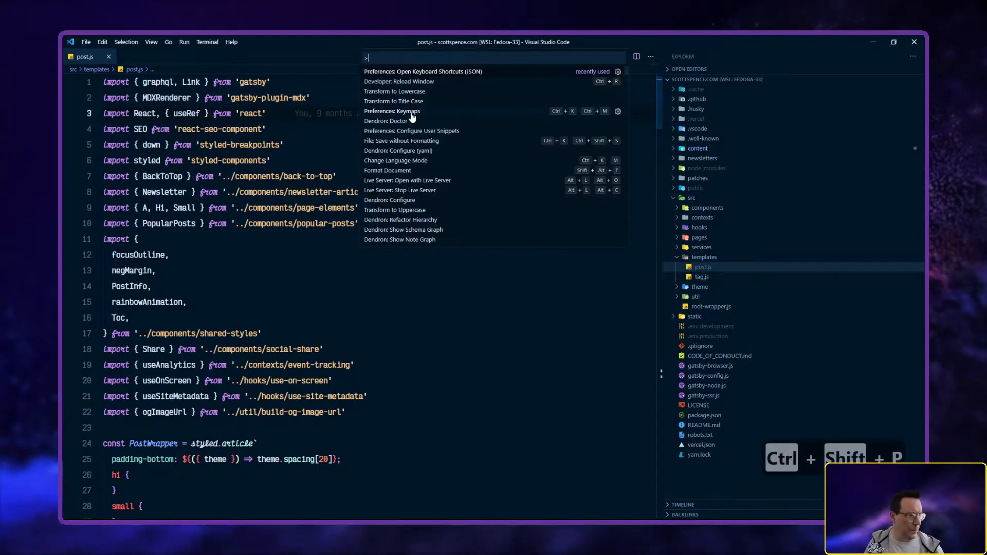
{"action": "mouse_move", "coordinate": [447, 83]}
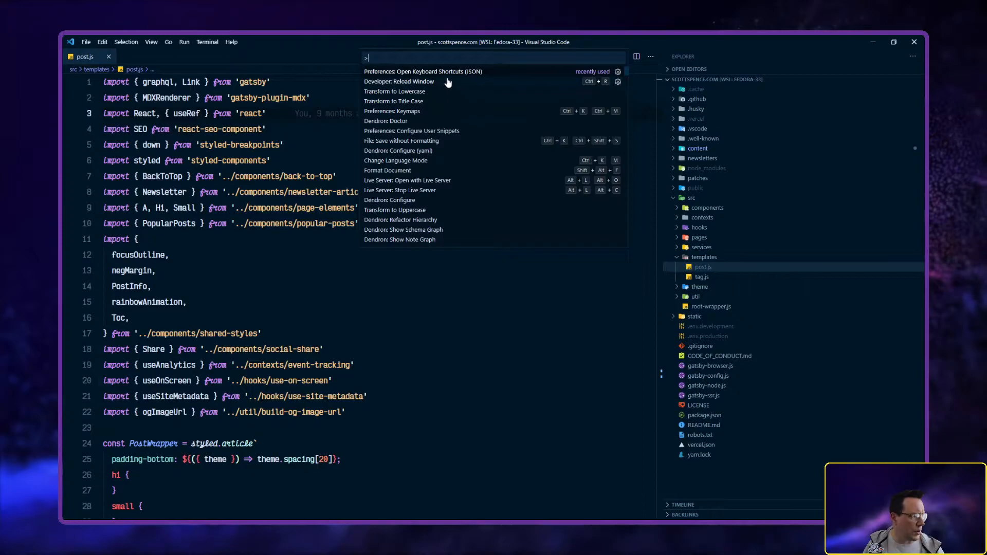
{"action": "mouse_move", "coordinate": [422, 71]}
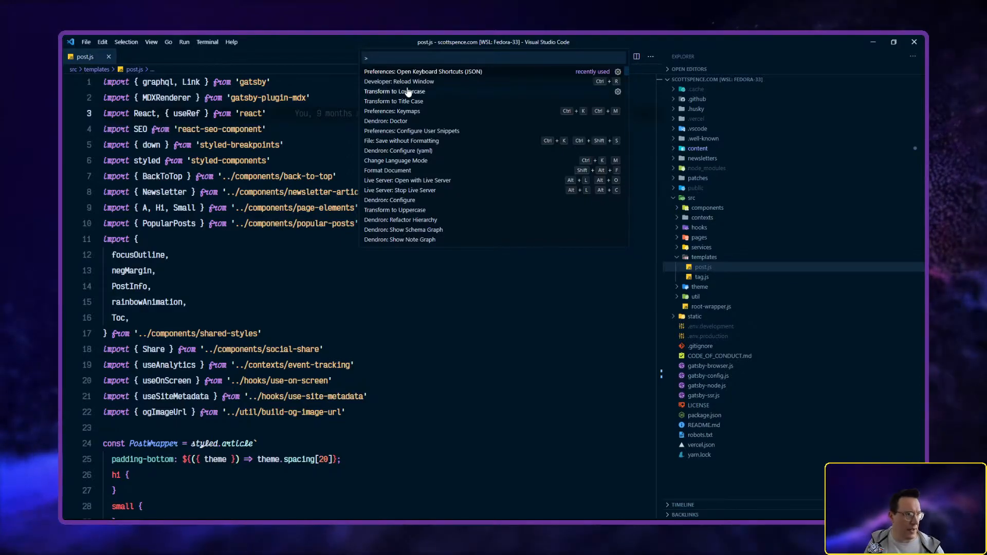
{"action": "mouse_move", "coordinate": [409, 82]}
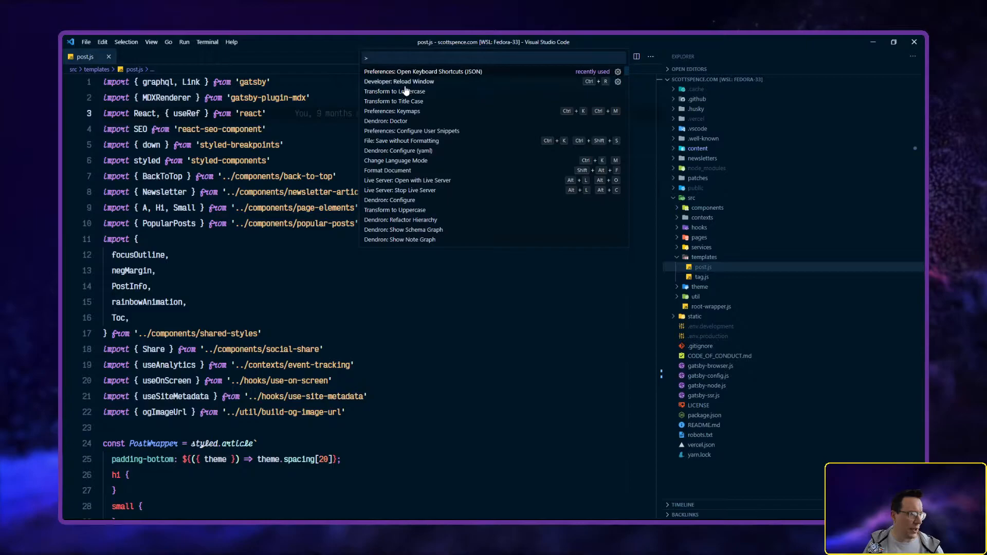
{"action": "mouse_move", "coordinate": [485, 75]}
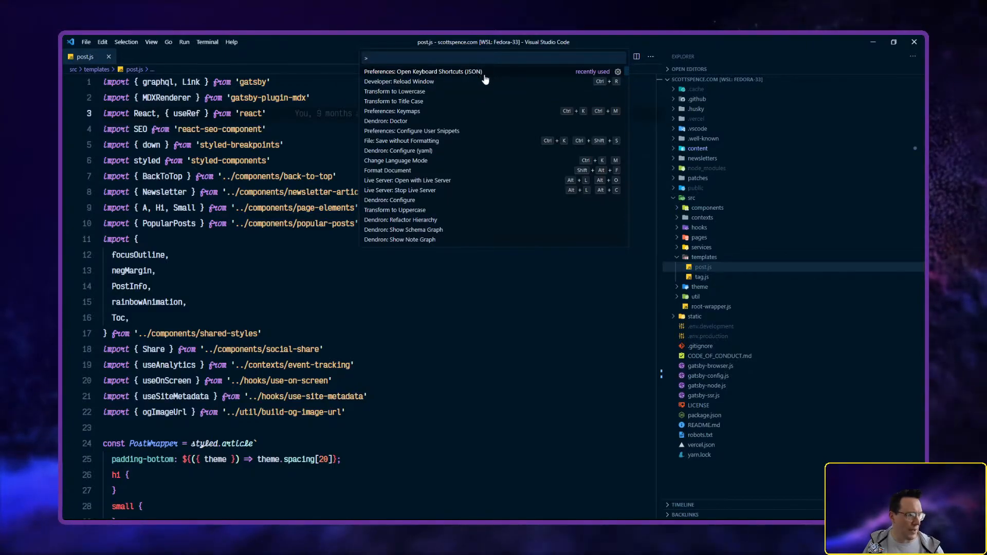
Open keybindings.json from the palette and scroll through its custom bindings, including the screencast-mode toggle
{"action": "left_click", "coordinate": [422, 71]}
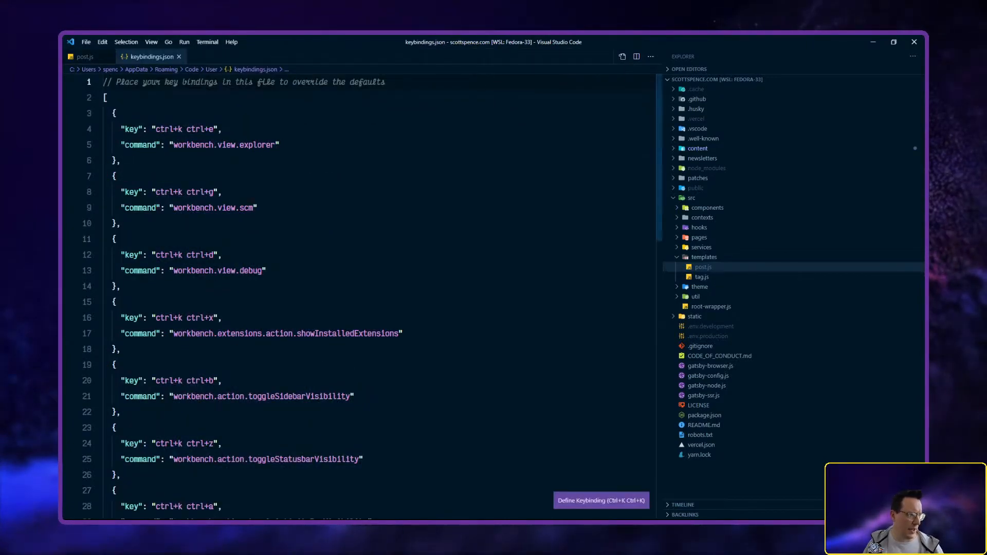
{"action": "scroll", "scroll_direction": "down", "scroll_amount": 3}
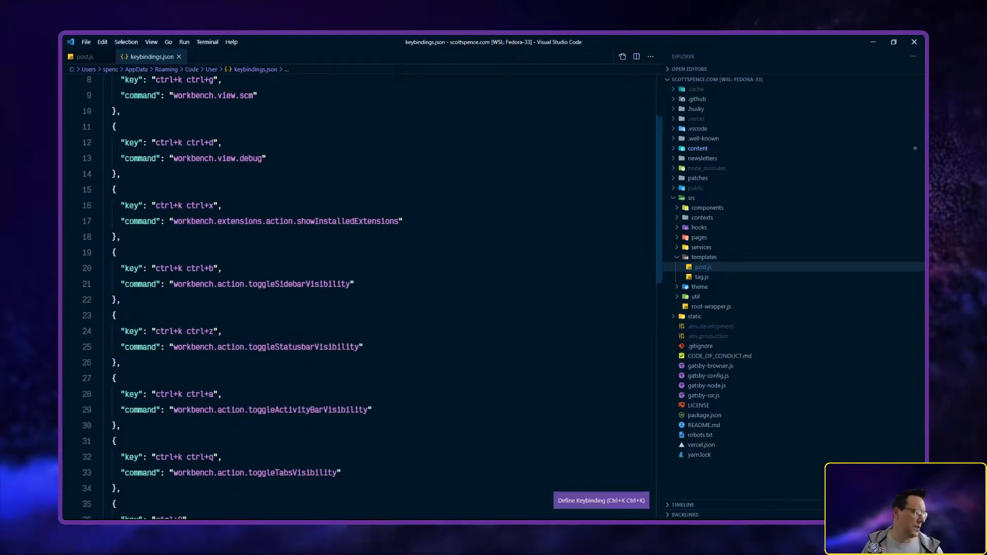
{"action": "scroll", "scroll_direction": "down", "scroll_amount": 3}
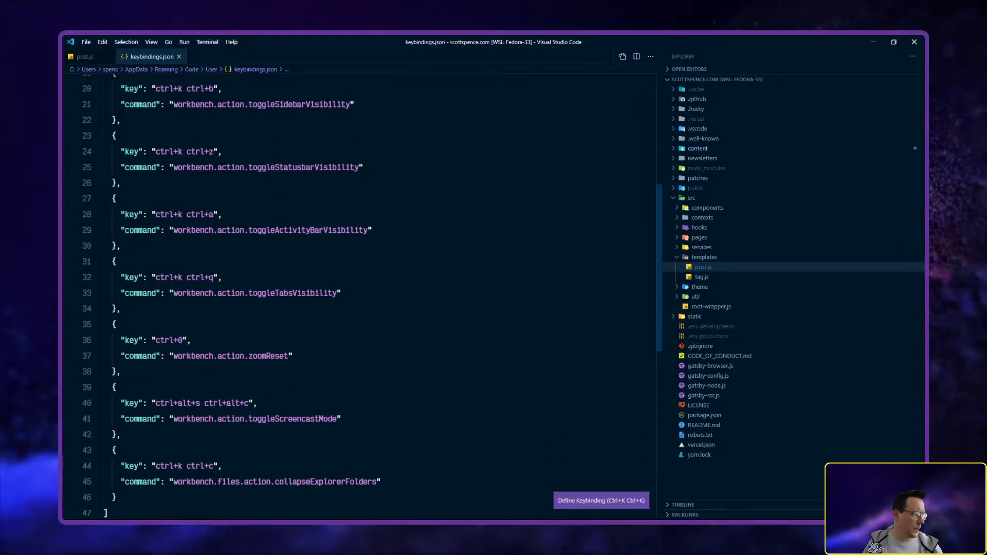
{"action": "scroll", "scroll_direction": "up", "scroll_amount": 3}
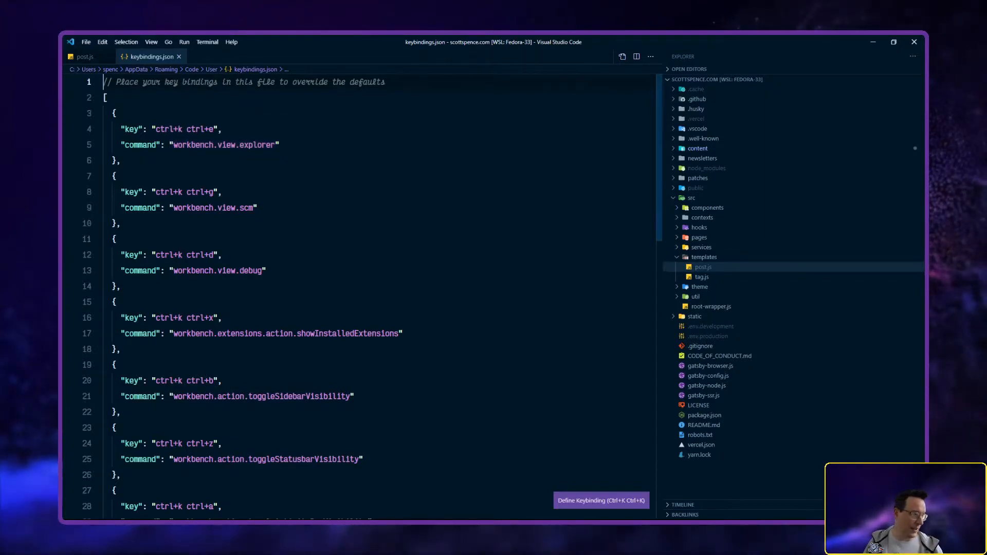
{"action": "scroll", "scroll_direction": "down", "scroll_amount": 3}
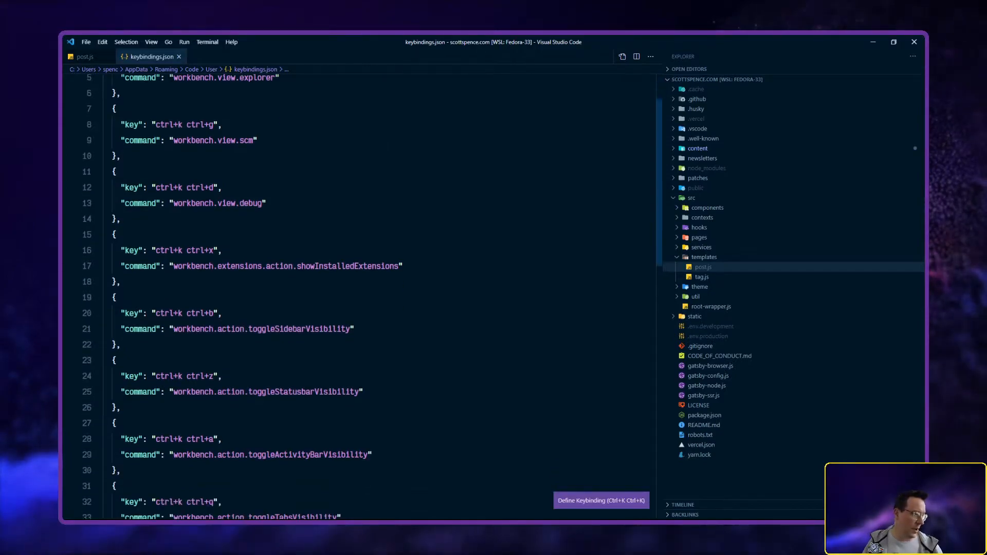
{"action": "scroll", "scroll_direction": "down", "scroll_amount": 3}
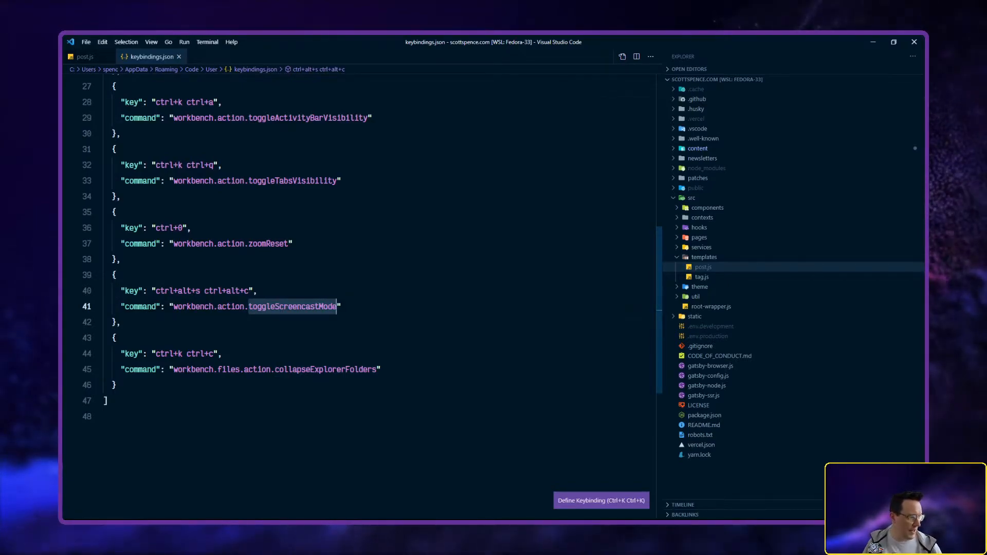
{"action": "mouse_move", "coordinate": [699, 237]}
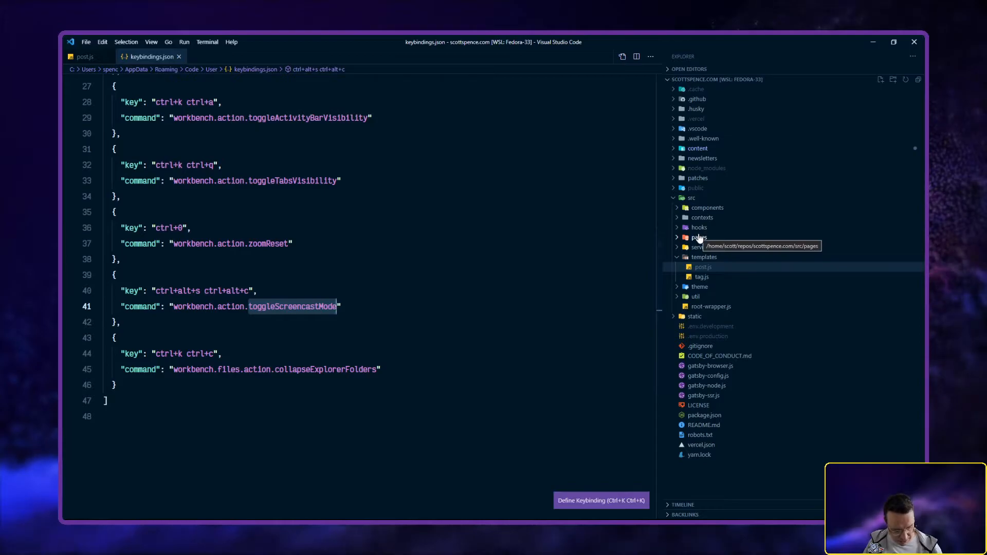
{"action": "mouse_move", "coordinate": [699, 238]}
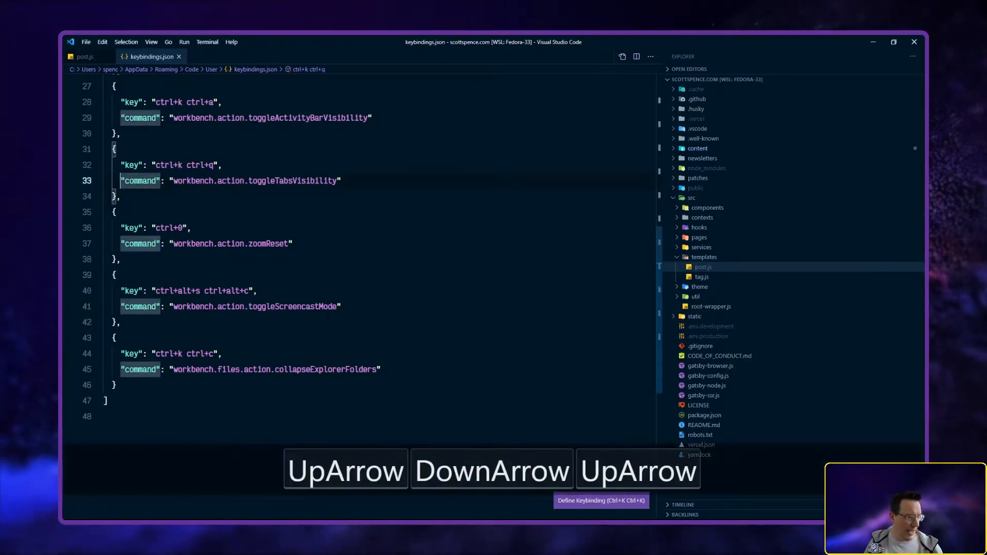
Highlight the ctrl+0 zoomReset binding entry as a block in keybindings.json
{"action": "key", "text": "Up"}
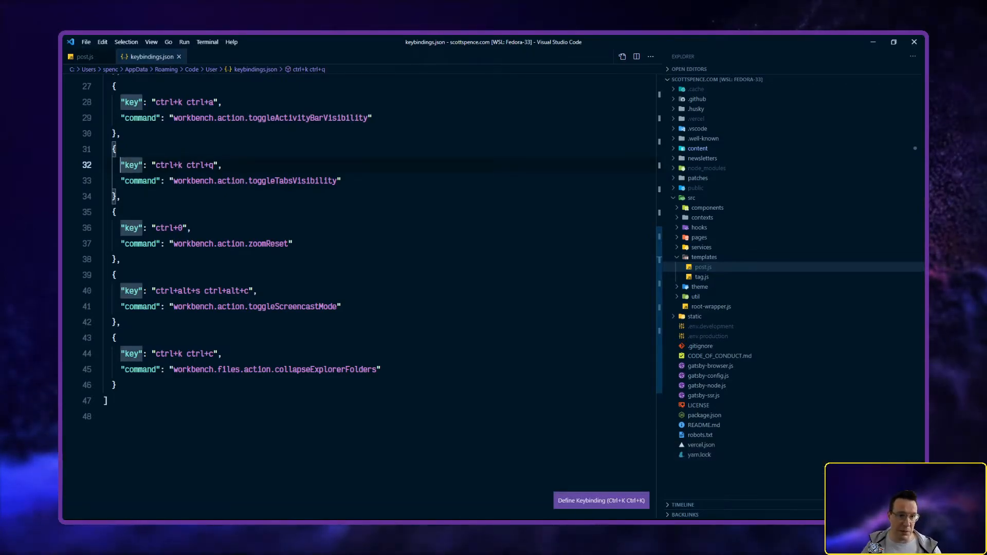
{"action": "scroll", "scroll_direction": "up", "scroll_amount": 3}
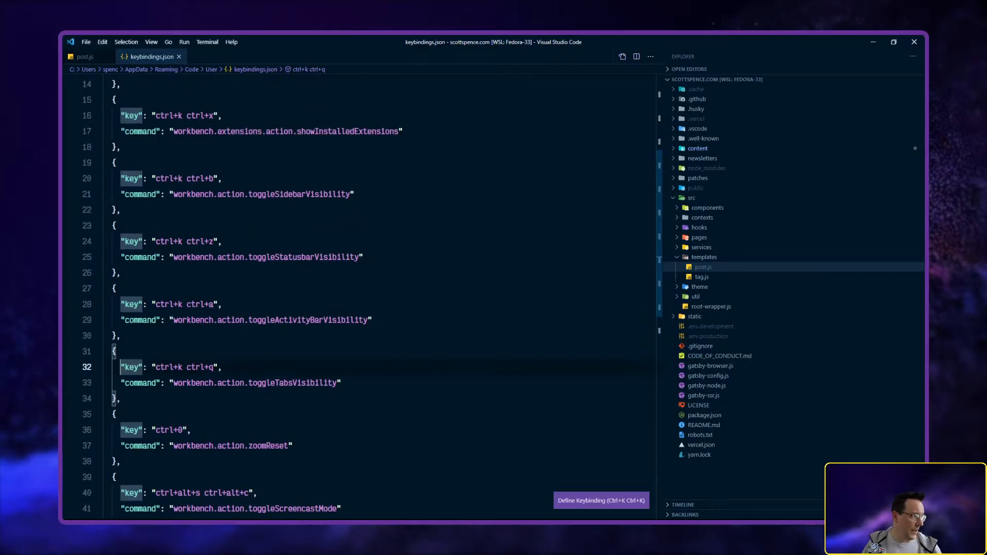
{"action": "scroll", "scroll_direction": "down", "scroll_amount": 3}
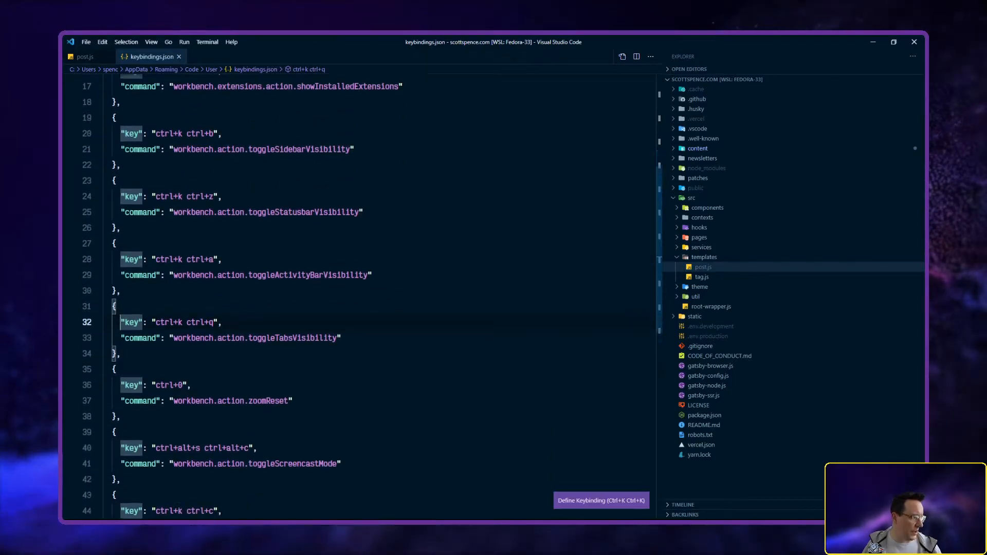
{"action": "scroll", "scroll_direction": "down", "scroll_amount": 3}
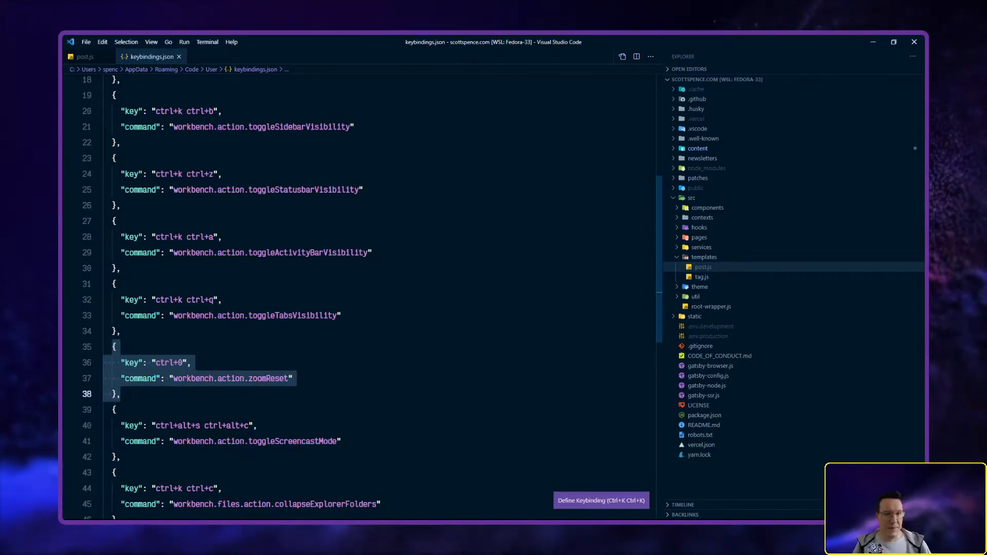
{"action": "left_click", "coordinate": [266, 378]}
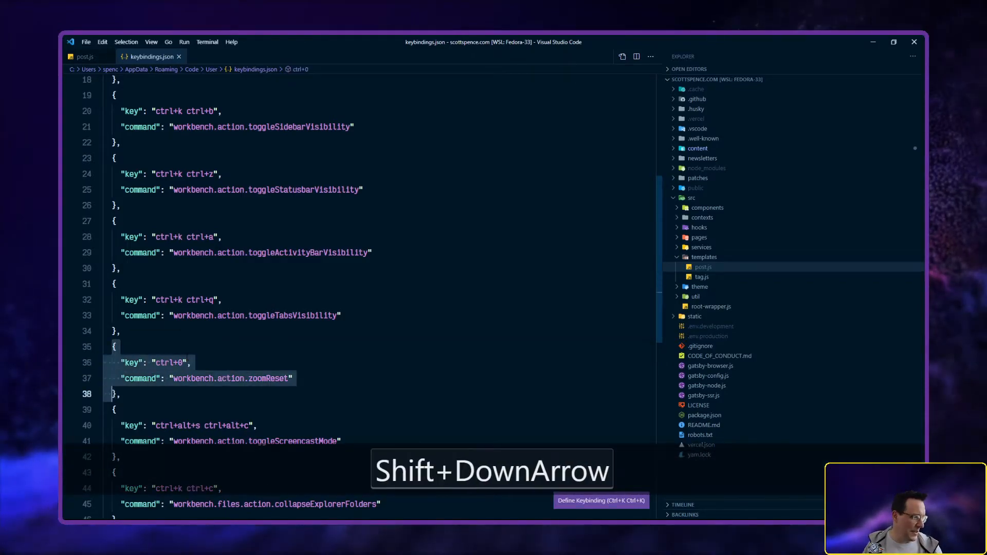
{"action": "key", "text": "shift+right"}
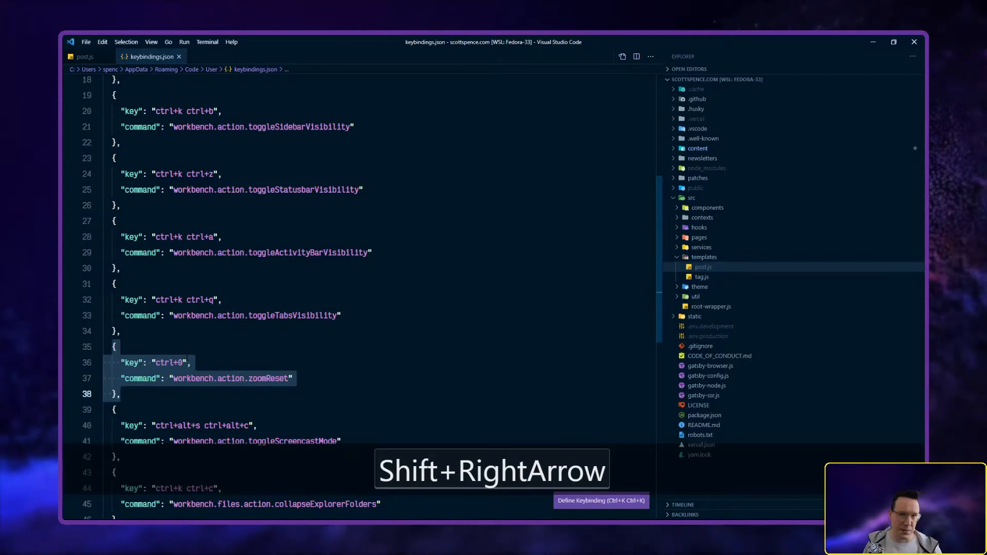
{"action": "key", "text": "shift+Right"}
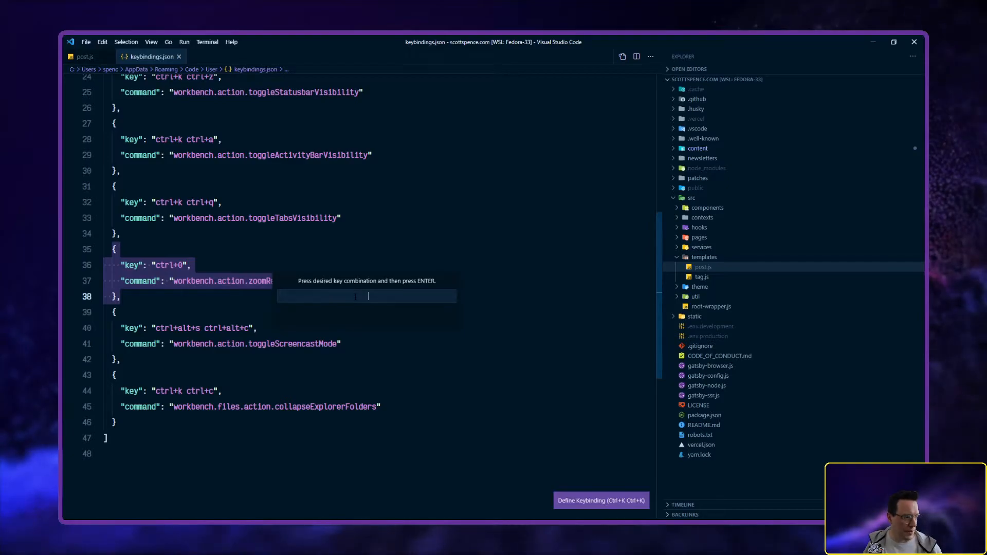
{"action": "key", "text": "ctrl+shift+alt+h"}
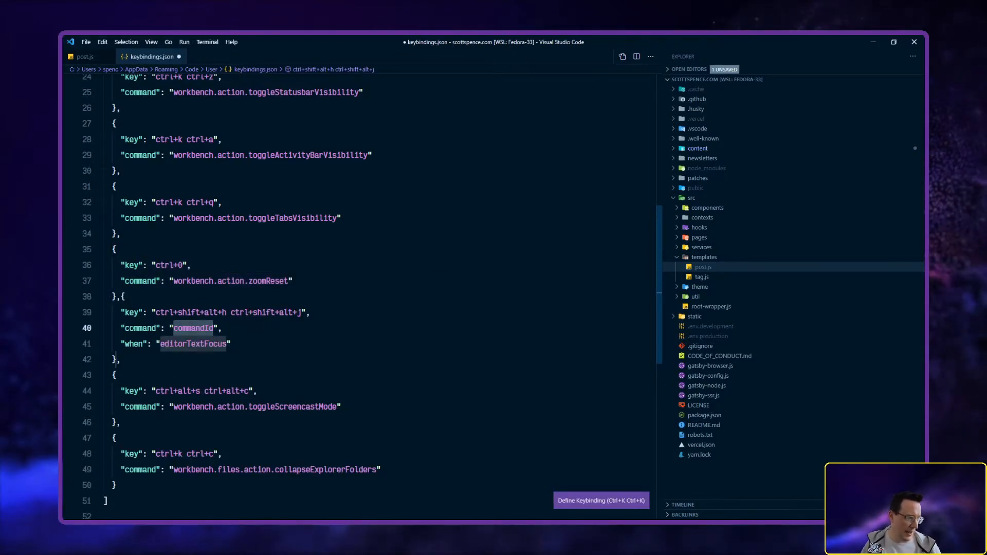
{"action": "key", "text": "ctrl+z"}
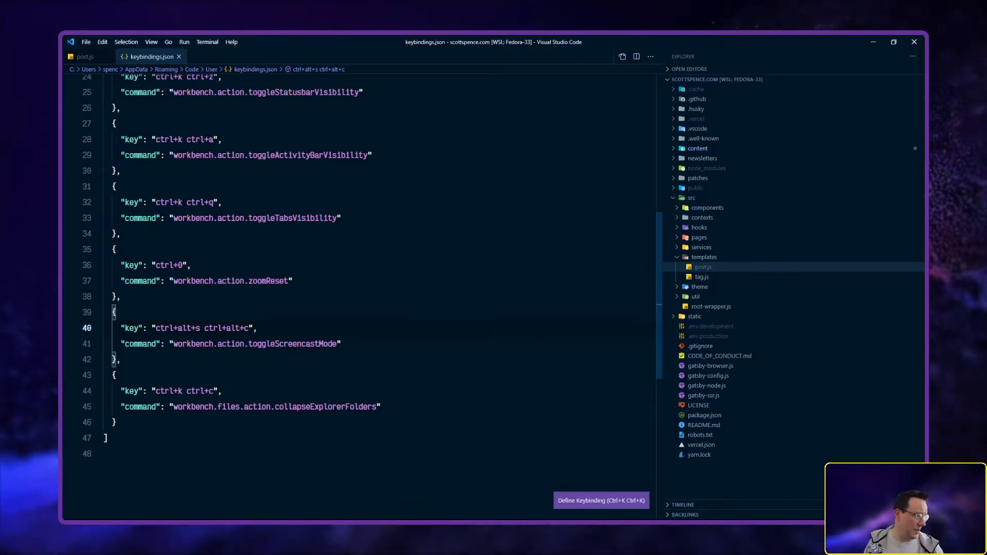
Zoom the whole VS Code interface in with Ctrl+=, reset with Ctrl+0, and settle on a larger zoom
{"action": "double_click", "coordinate": [255, 343]}
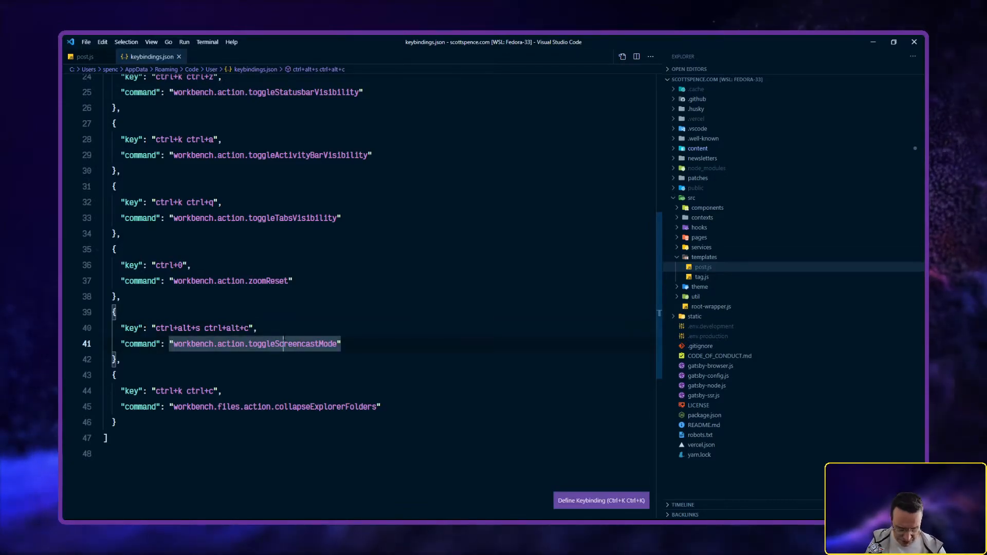
{"action": "key", "text": "ctrl+="}
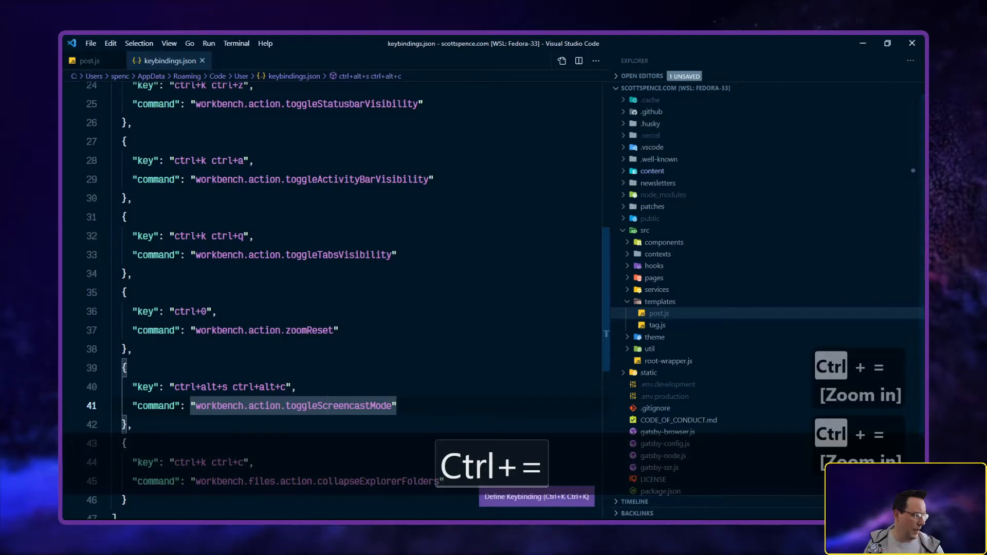
{"action": "key", "text": "ctrl+="}
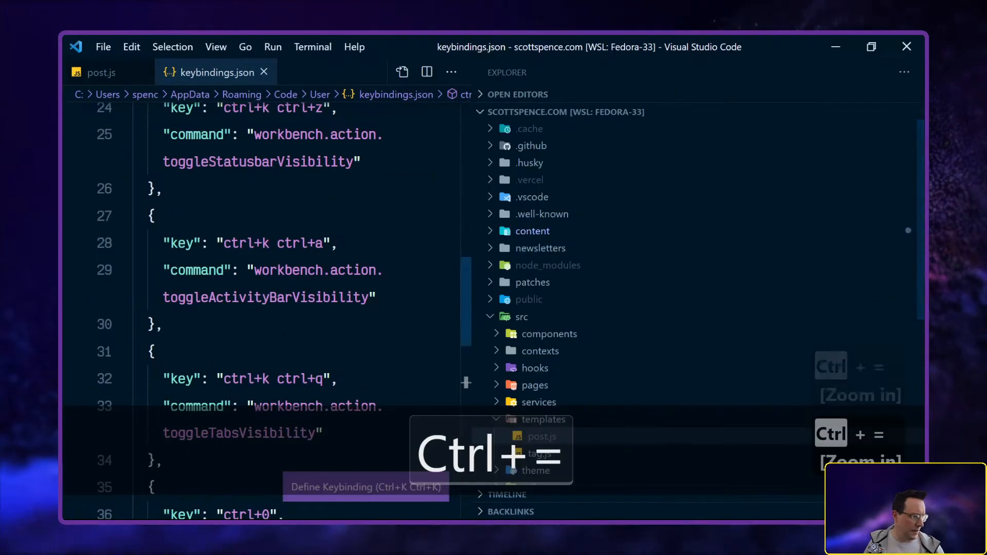
{"action": "scroll", "scroll_direction": "up", "scroll_amount": 3}
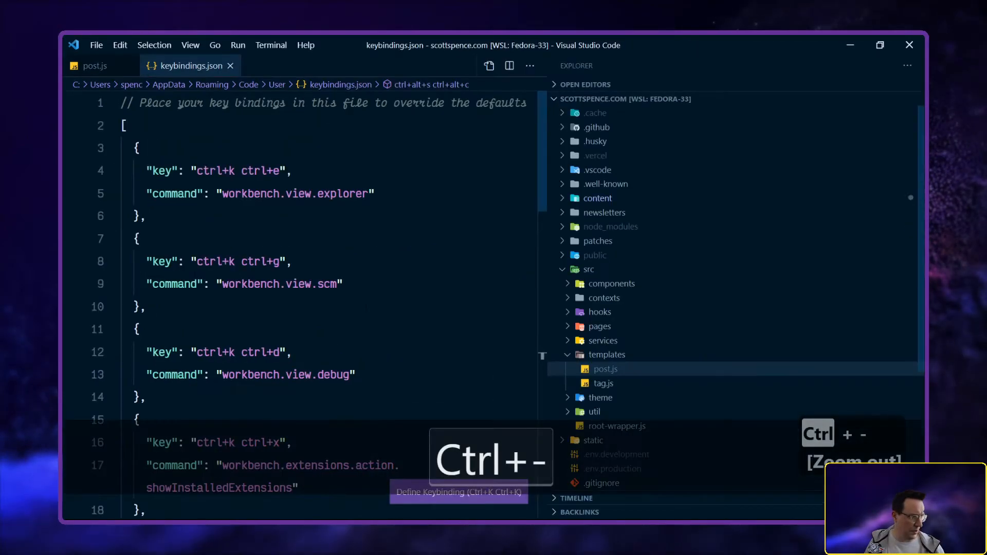
{"action": "key", "text": "ctrl+="}
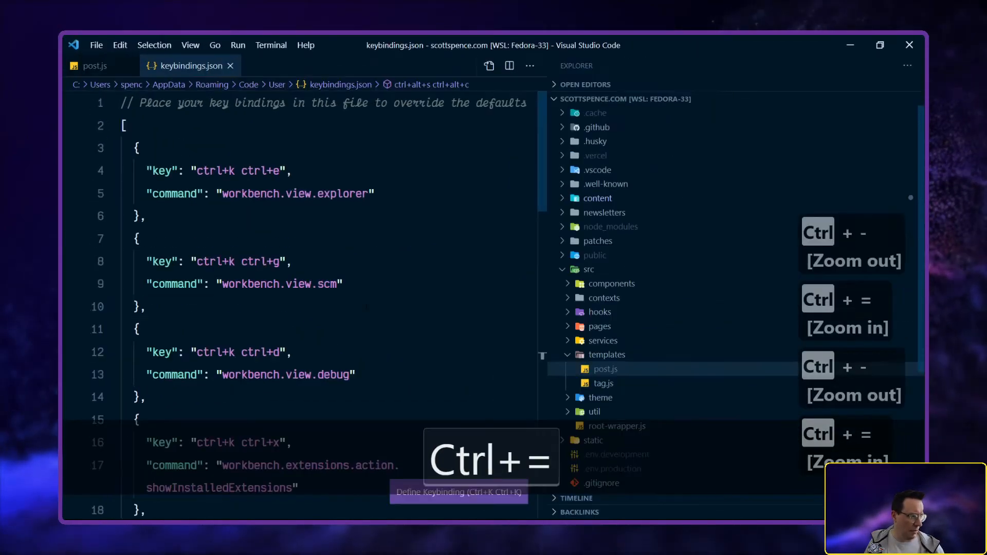
{"action": "key", "text": "ctrl+0"}
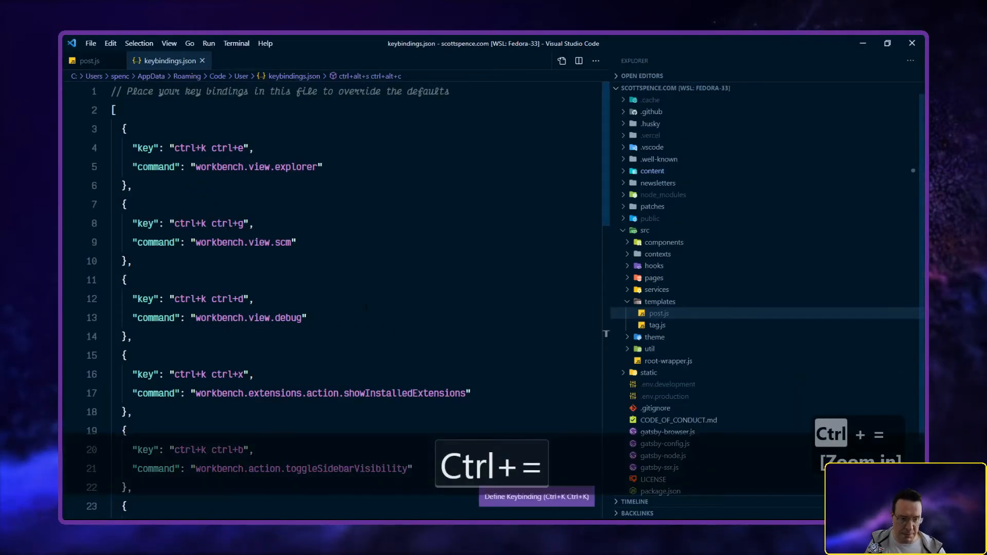
{"action": "key", "text": "ctrl+="}
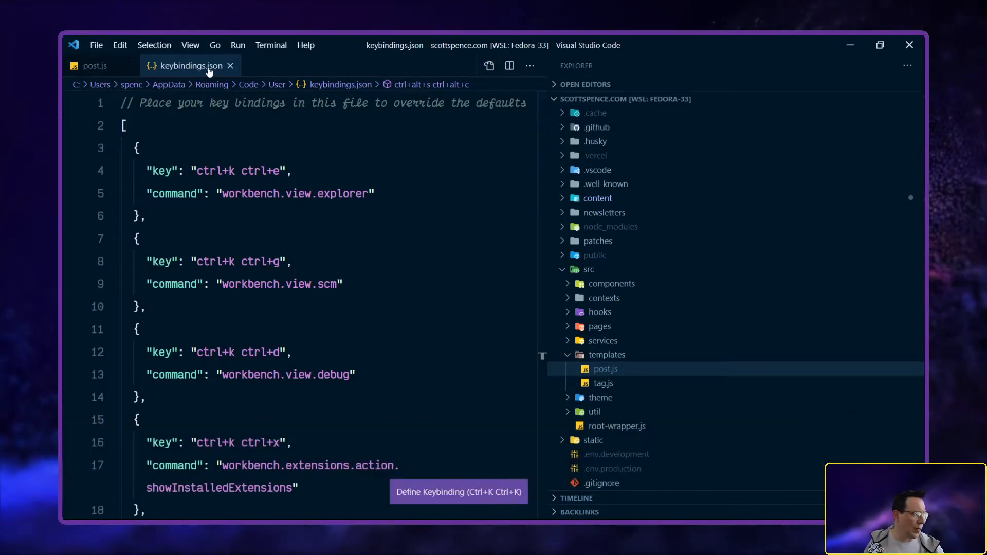
{"action": "scroll", "scroll_direction": "down", "scroll_amount": 3}
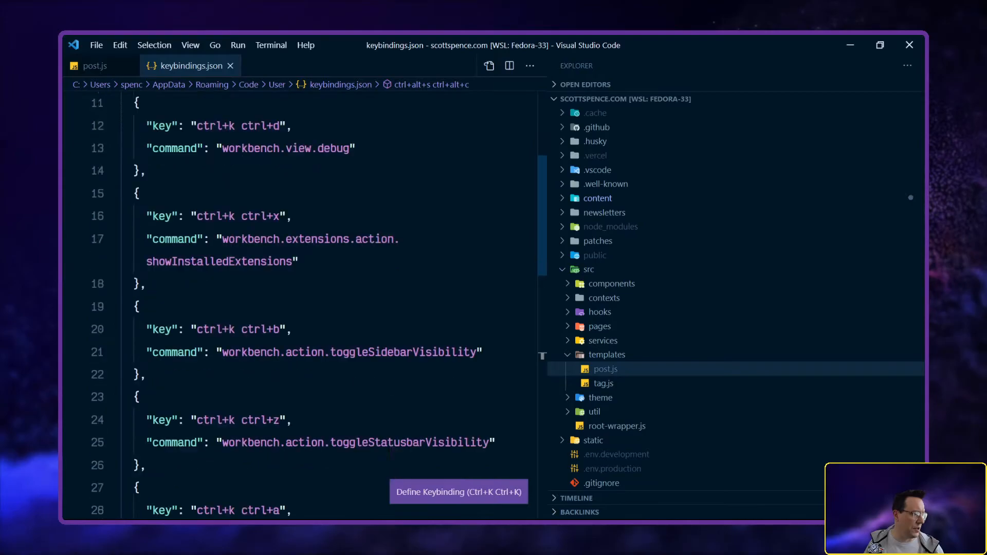
{"action": "scroll", "scroll_direction": "down", "scroll_amount": 3}
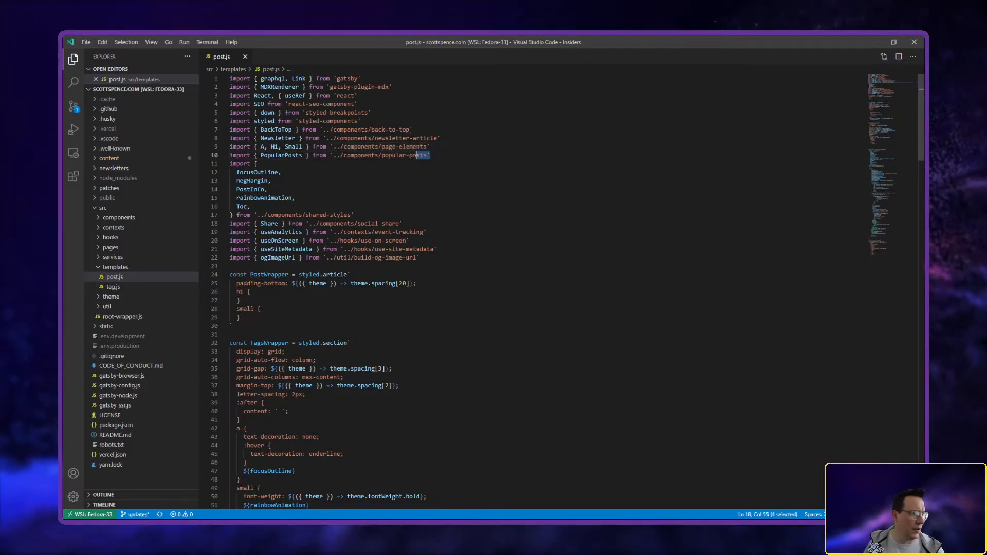
Select the PopularPosts import line in Insiders, then switch back to the regular VS Code window
{"action": "key", "text": "Home"}
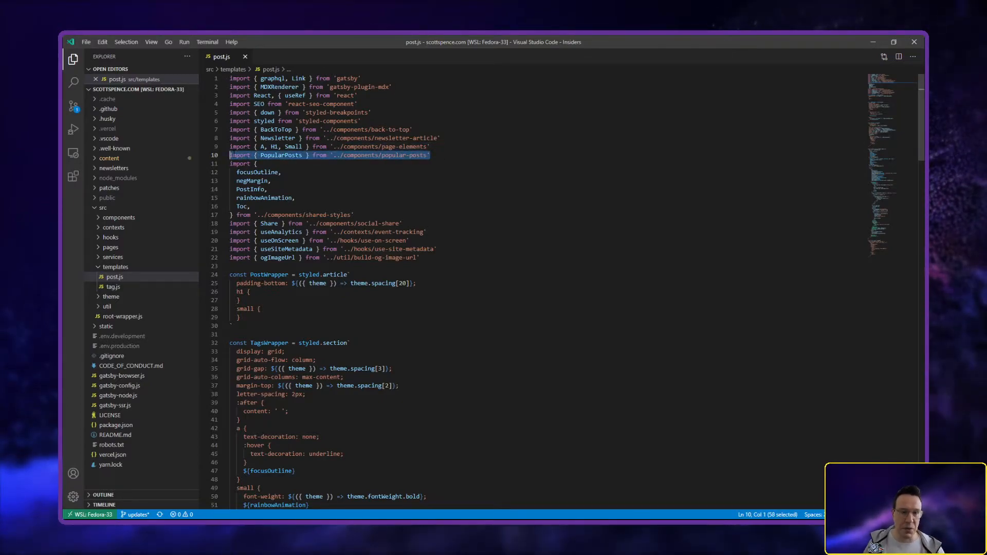
{"action": "mouse_move", "coordinate": [382, 146]}
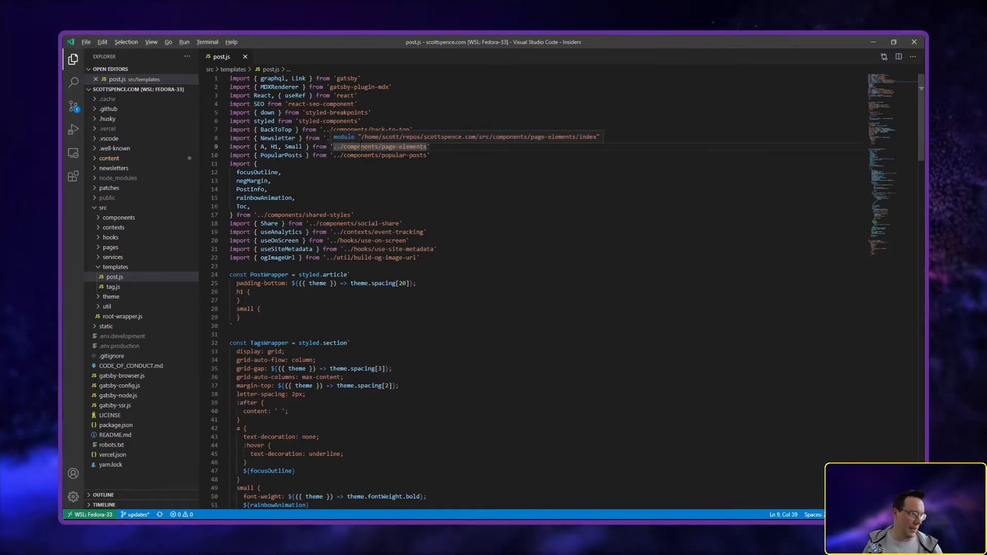
{"action": "key", "text": "alt+Tab"}
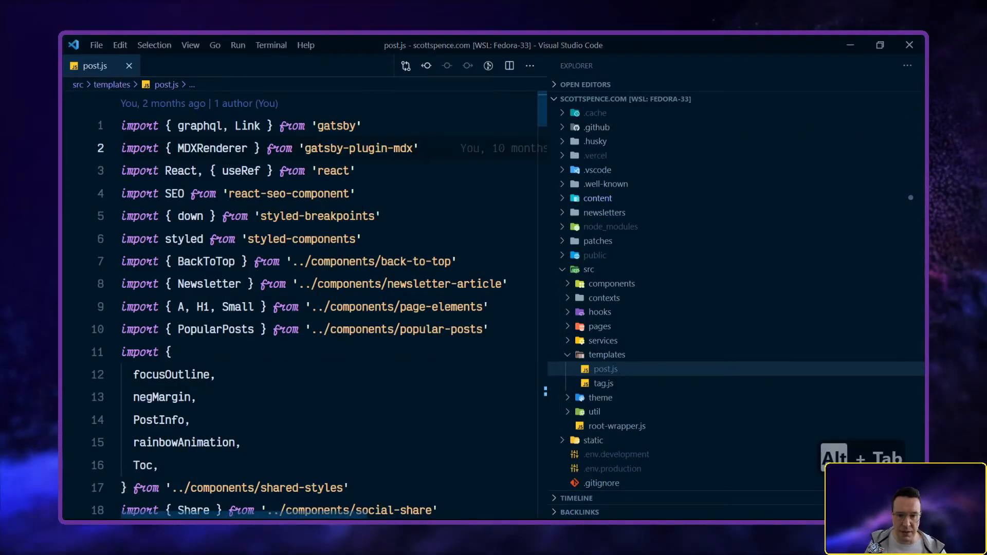
Switch to Windows Terminal and enlarge, reset and re-enlarge its text with Ctrl+= and Ctrl+0
{"action": "key", "text": "alt+tab"}
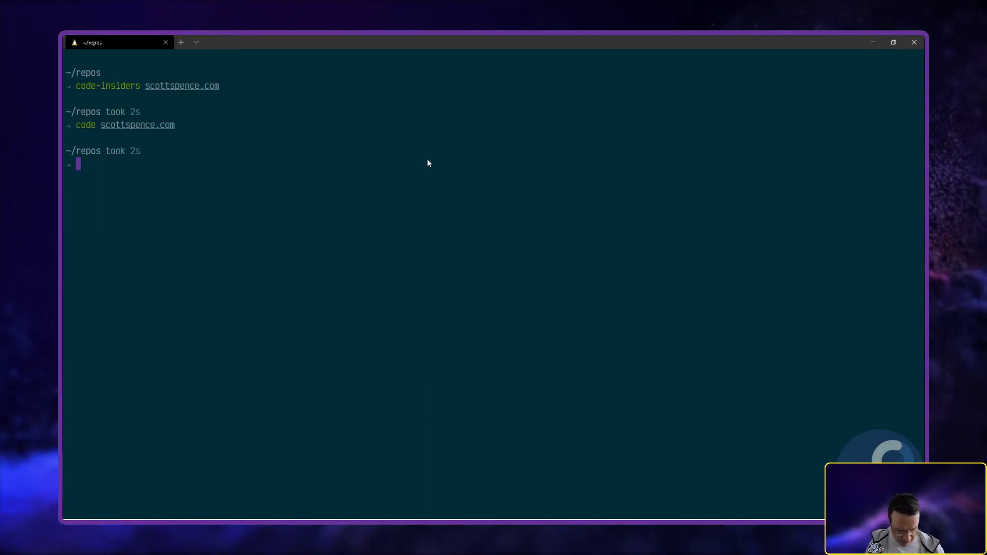
{"action": "key", "text": "ctrl+="}
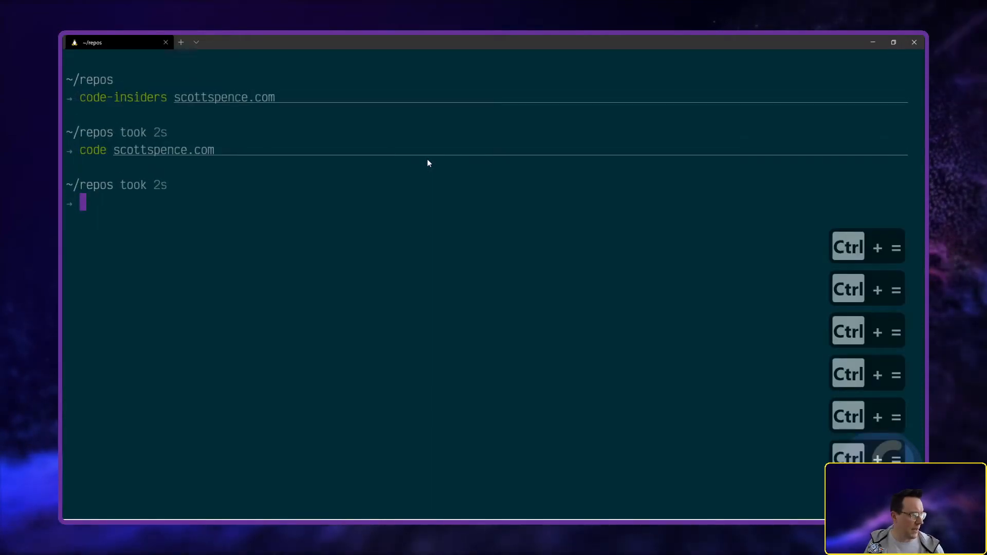
{"action": "key", "text": "ctrl+equal"}
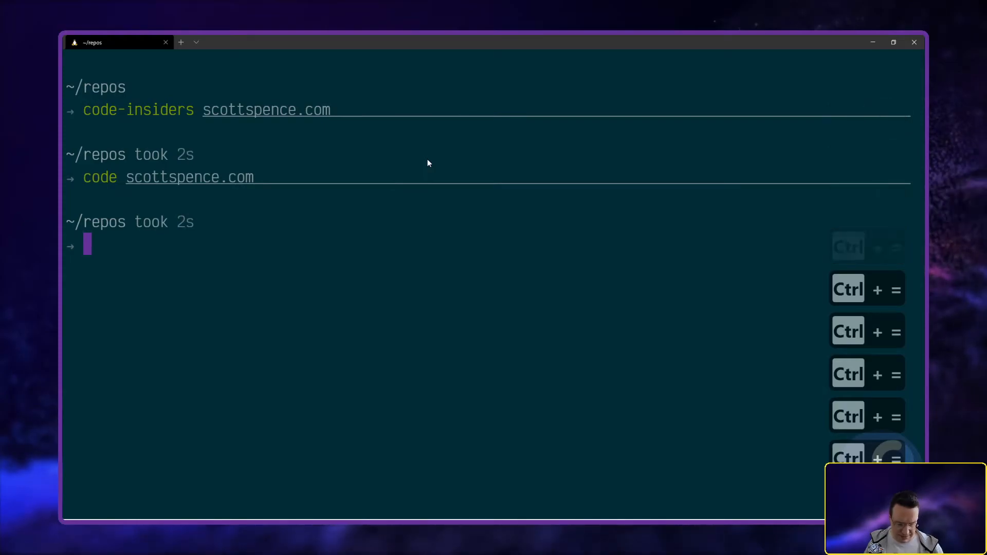
{"action": "key", "text": "ctrl+0"}
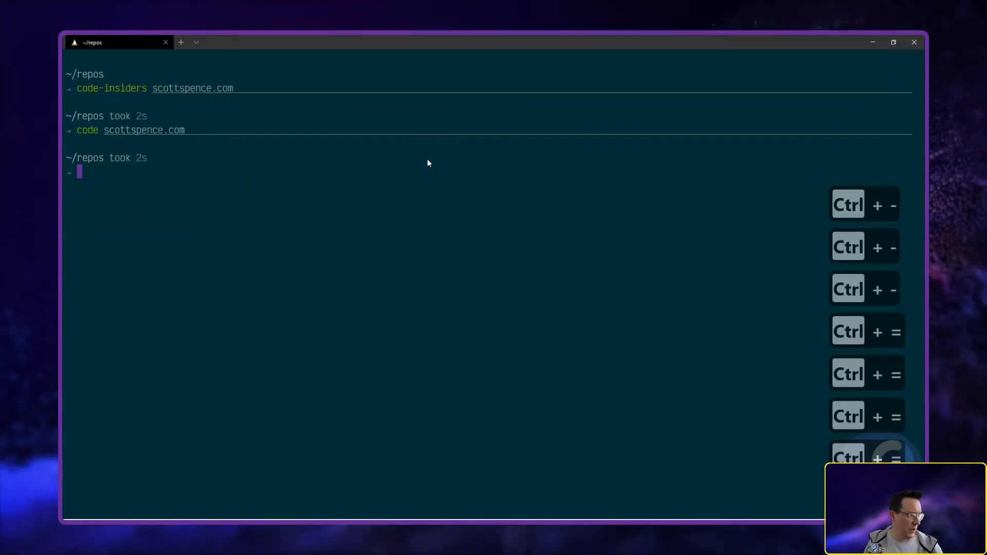
{"action": "key", "text": "ctrl+="}
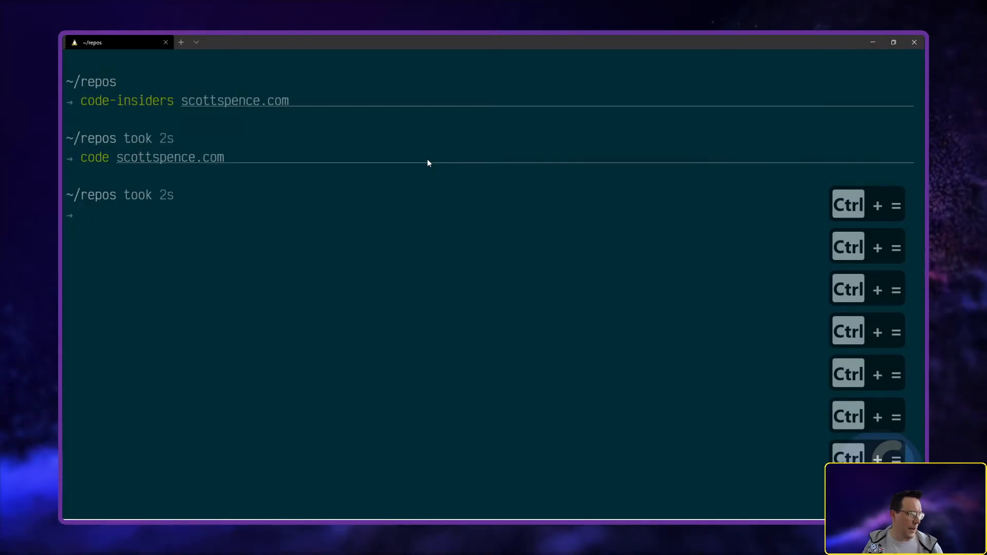
Open Windows Terminal Settings and its settings.json file from the sidebar
{"action": "left_click", "coordinate": [195, 42]}
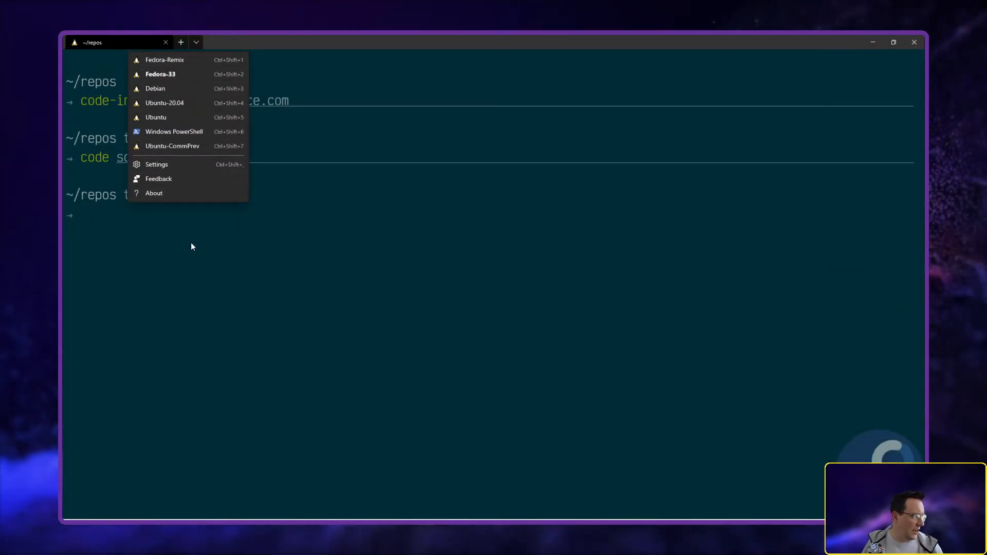
{"action": "left_click", "coordinate": [156, 165]}
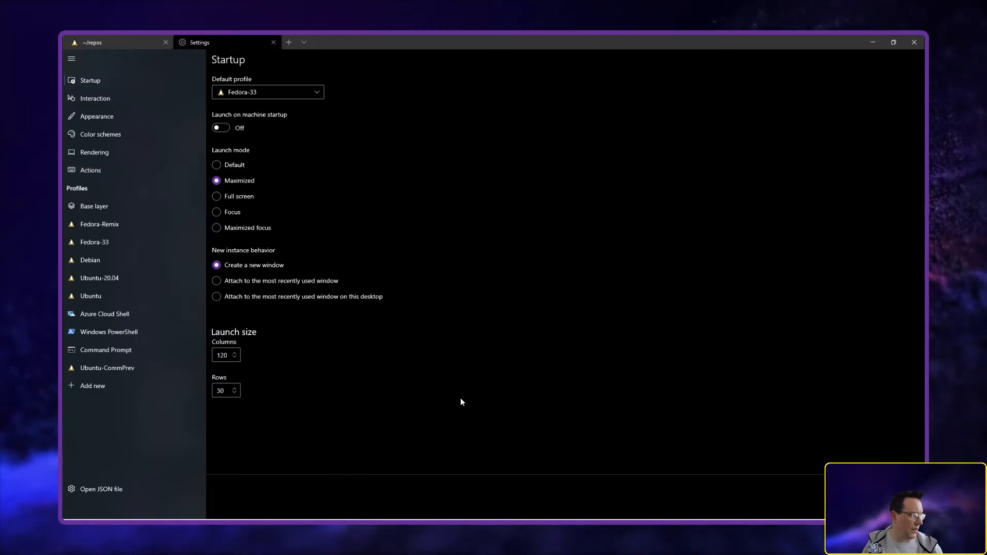
{"action": "mouse_move", "coordinate": [251, 408]}
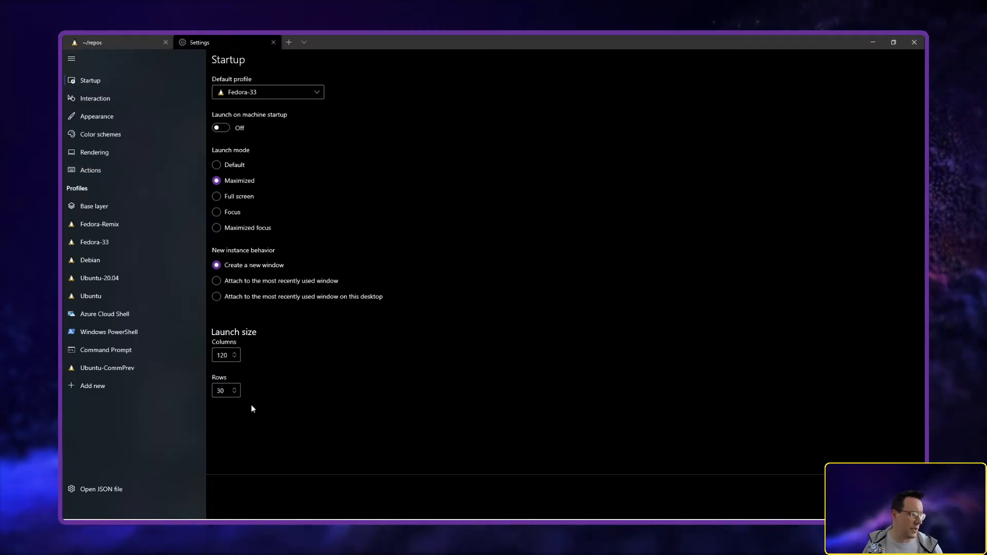
{"action": "mouse_move", "coordinate": [101, 489]}
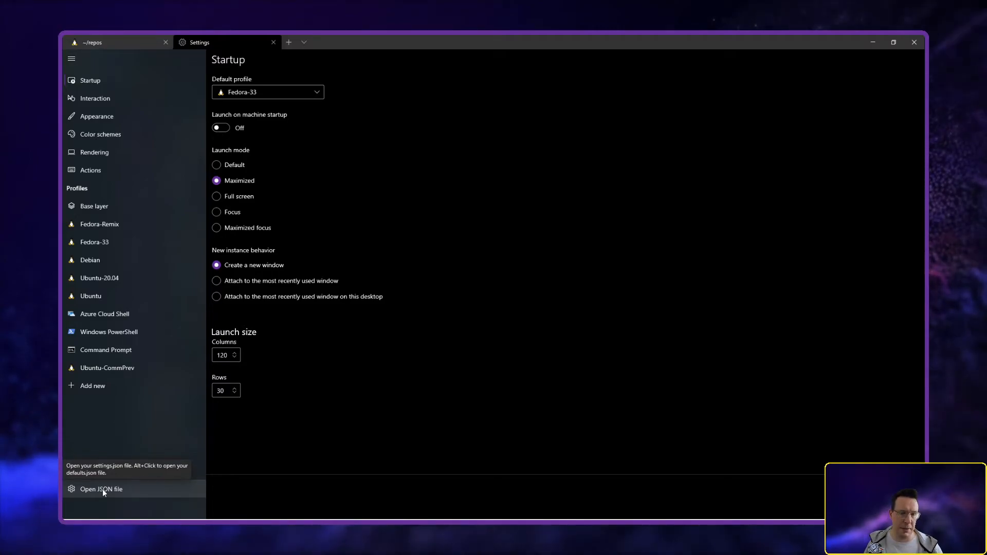
{"action": "left_click", "coordinate": [100, 490]}
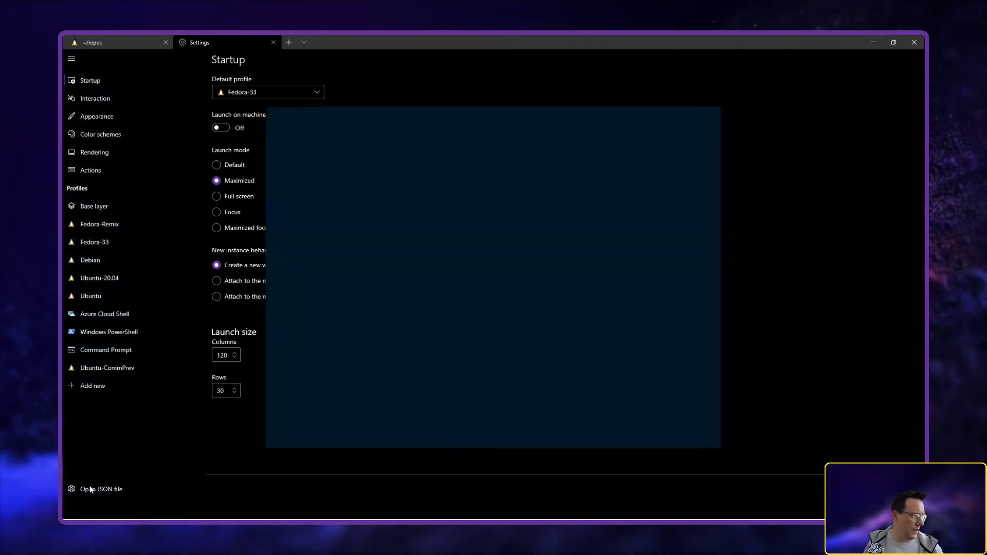
{"action": "left_click", "coordinate": [100, 488]}
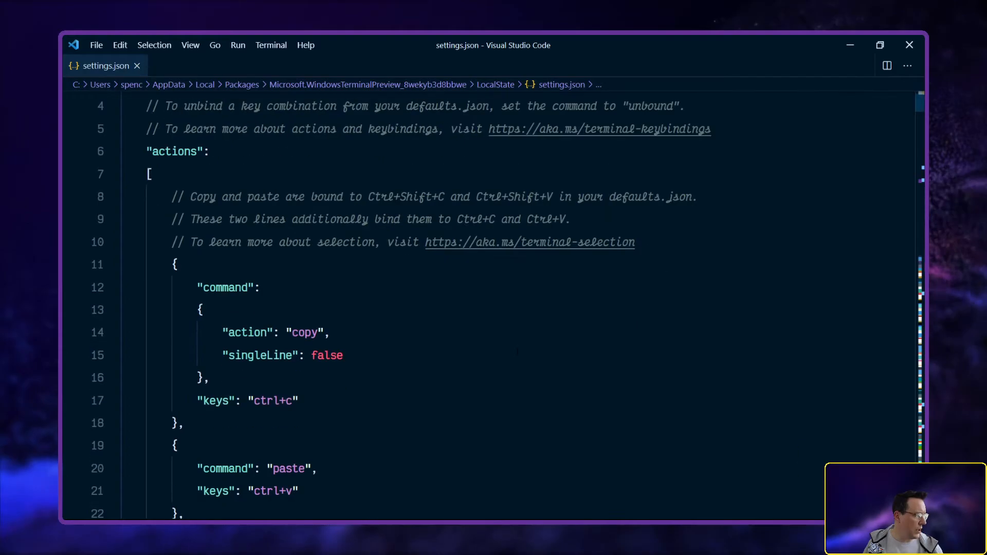
{"action": "scroll", "scroll_direction": "down", "scroll_amount": 3}
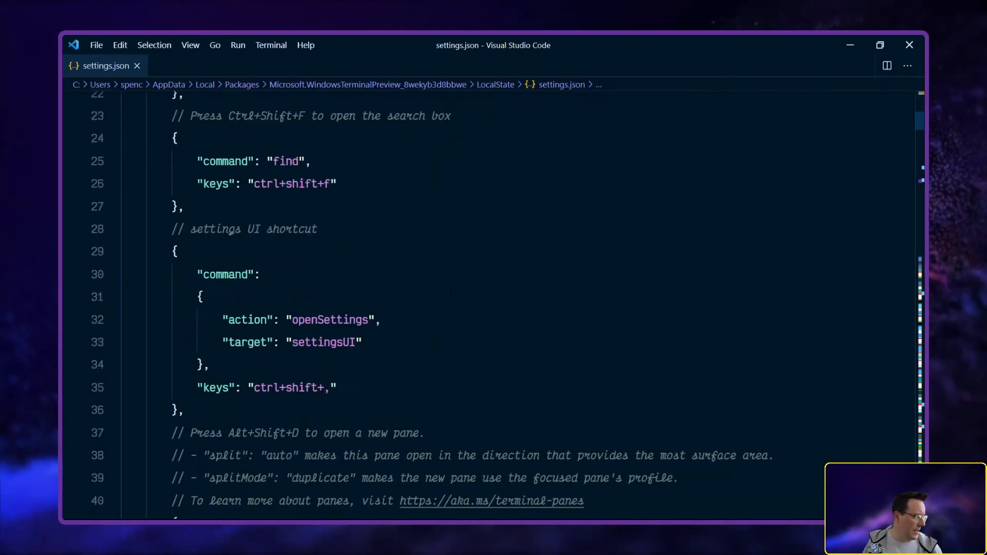
{"action": "scroll", "scroll_direction": "down", "scroll_amount": 3}
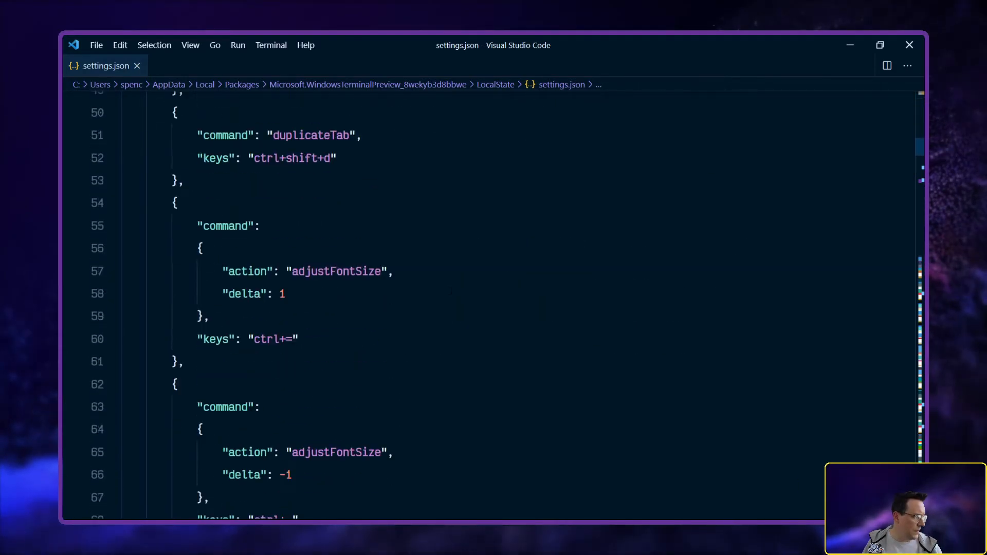
{"action": "scroll", "scroll_direction": "down", "scroll_amount": 3}
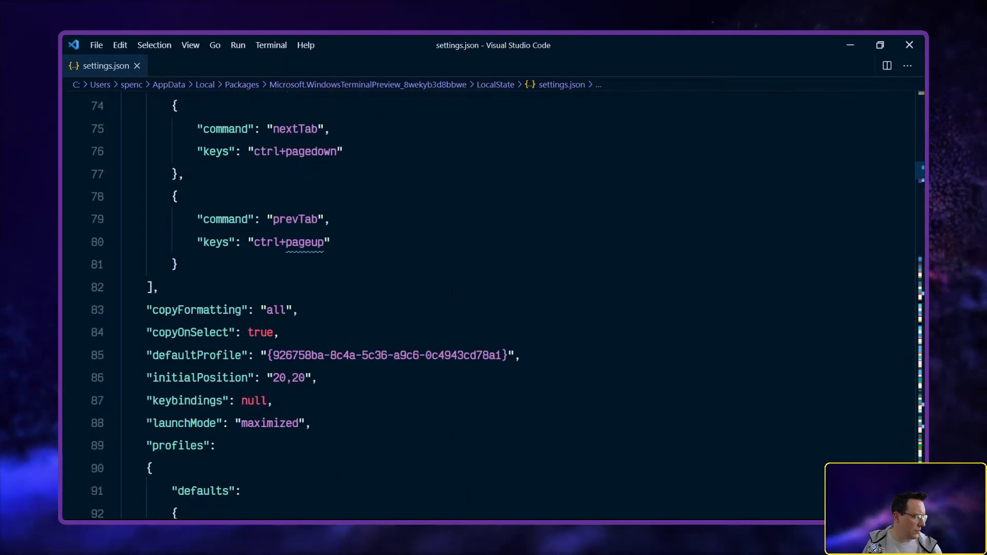
{"action": "scroll", "scroll_direction": "down", "scroll_amount": 3}
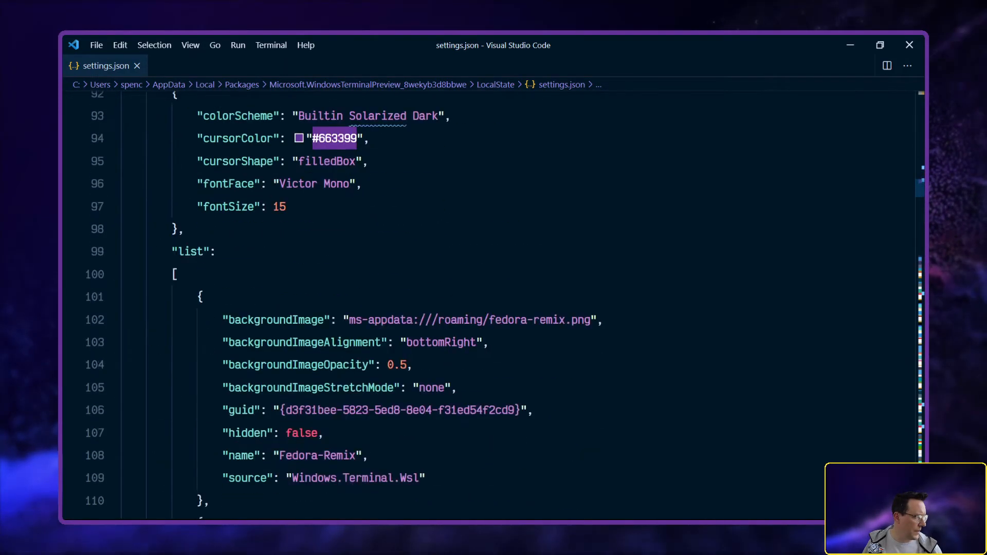
{"action": "scroll", "scroll_direction": "up", "scroll_amount": 3}
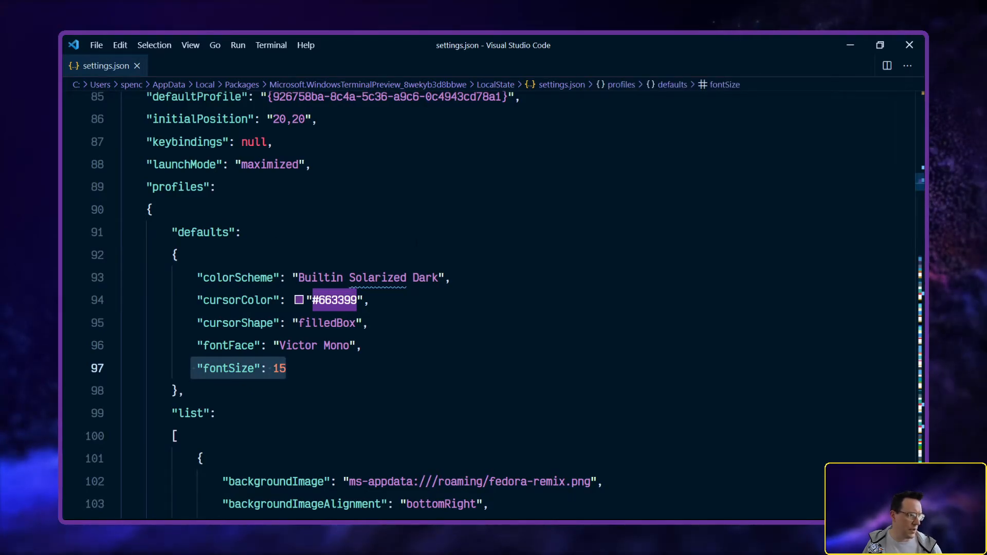
{"action": "scroll", "scroll_direction": "down", "scroll_amount": 3}
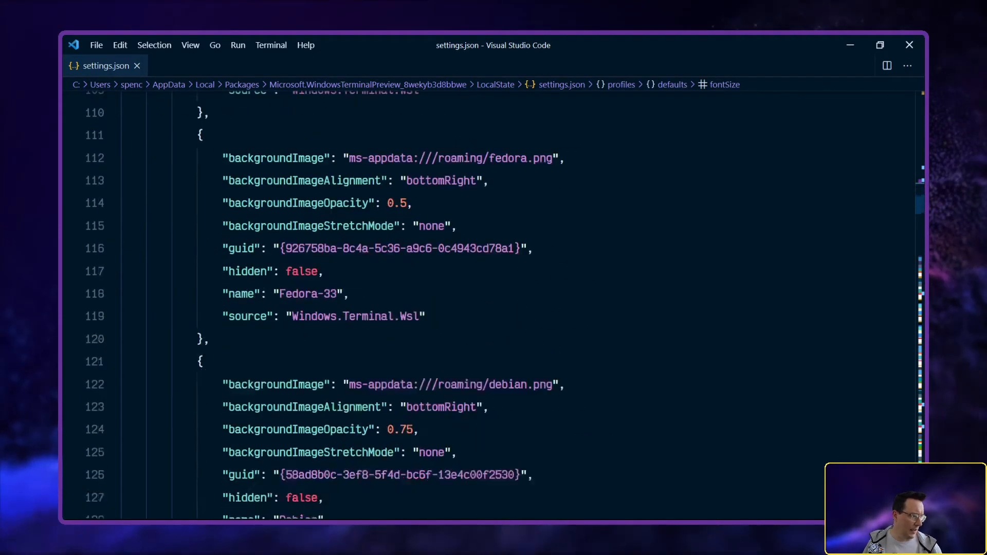
{"action": "scroll", "scroll_direction": "down", "scroll_amount": 3}
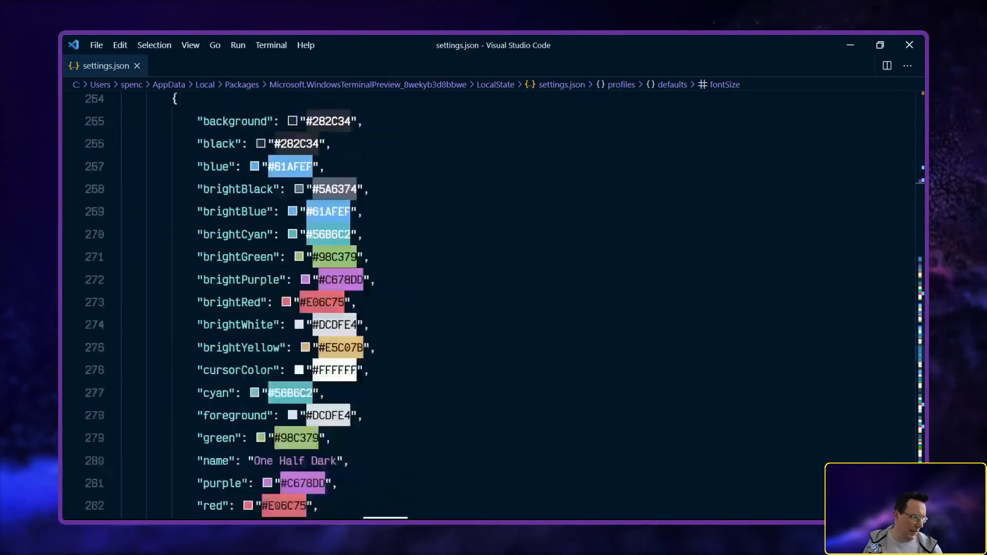
{"action": "scroll", "scroll_direction": "down", "scroll_amount": 3}
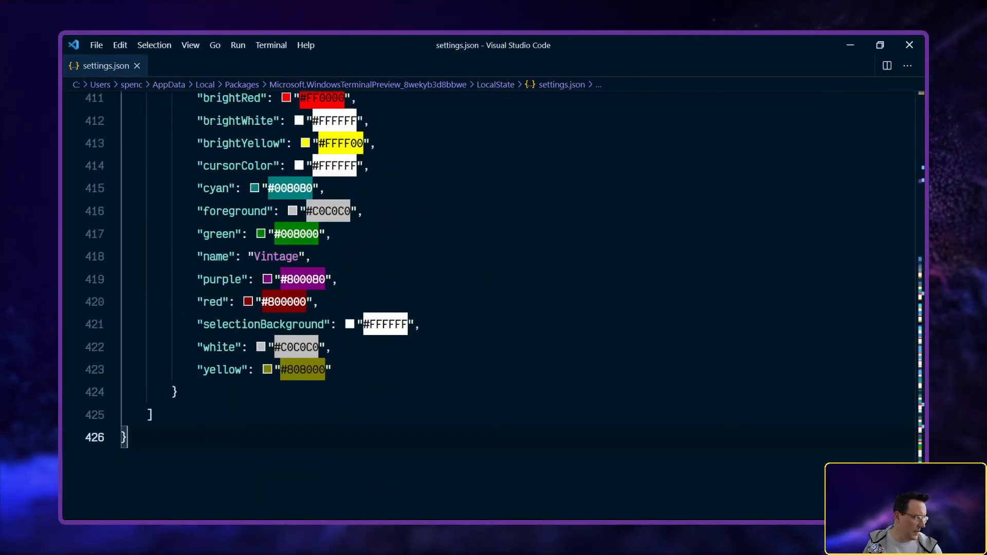
{"action": "scroll", "scroll_direction": "up", "scroll_amount": 3}
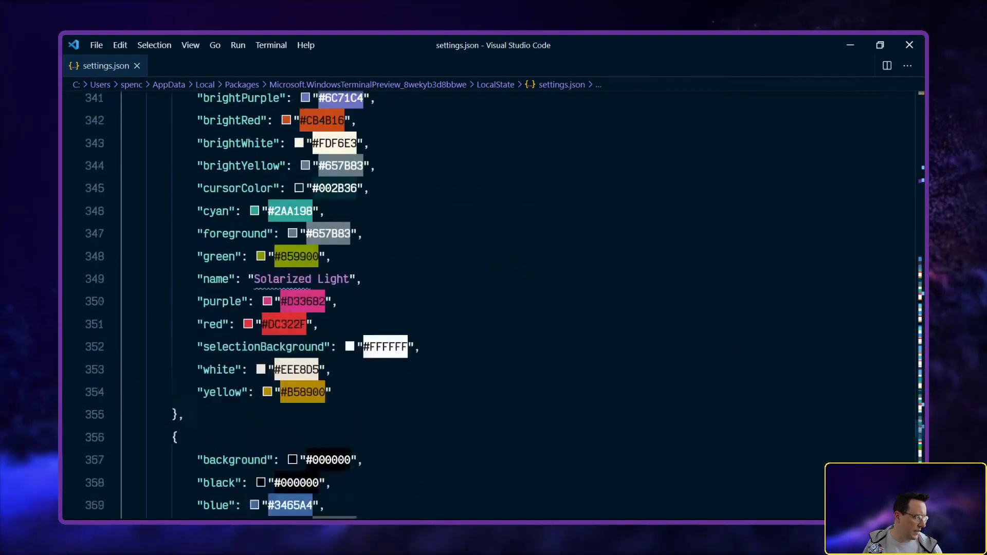
{"action": "scroll", "scroll_direction": "up", "scroll_amount": 3}
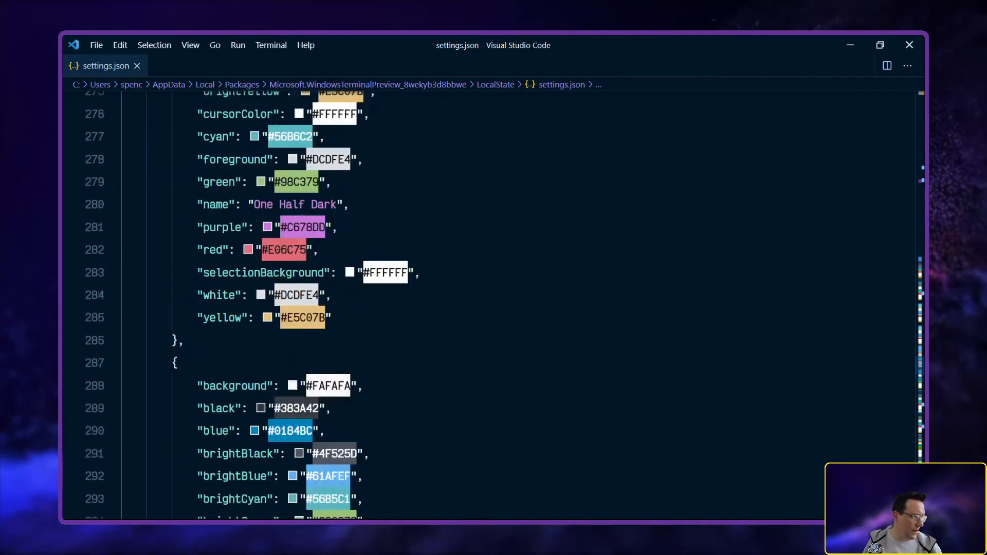
{"action": "scroll", "scroll_direction": "up", "scroll_amount": 3}
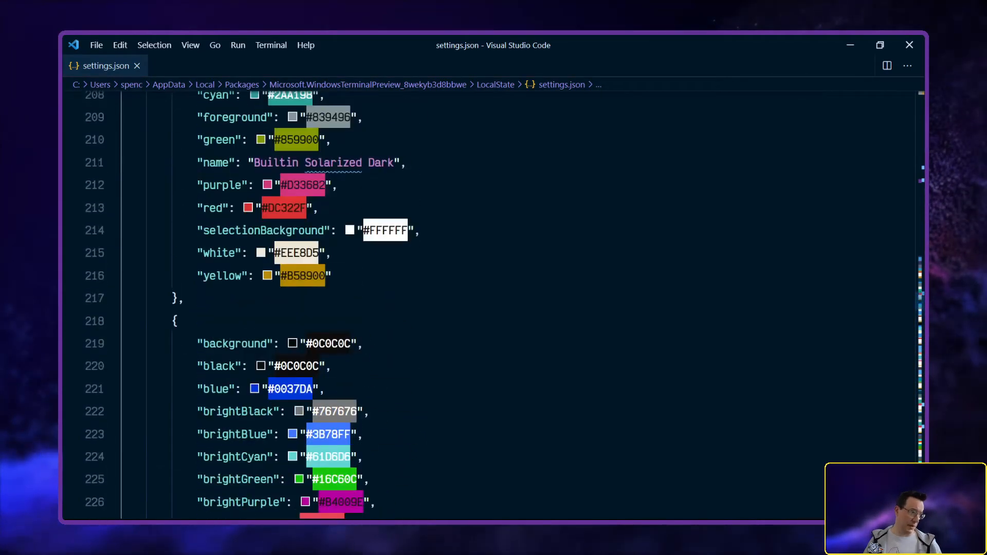
Search settings.json for 'font' and step through the adjustFontSize entries bound to ctrl+= and ctrl+-
{"action": "key", "text": "ctrl+f"}
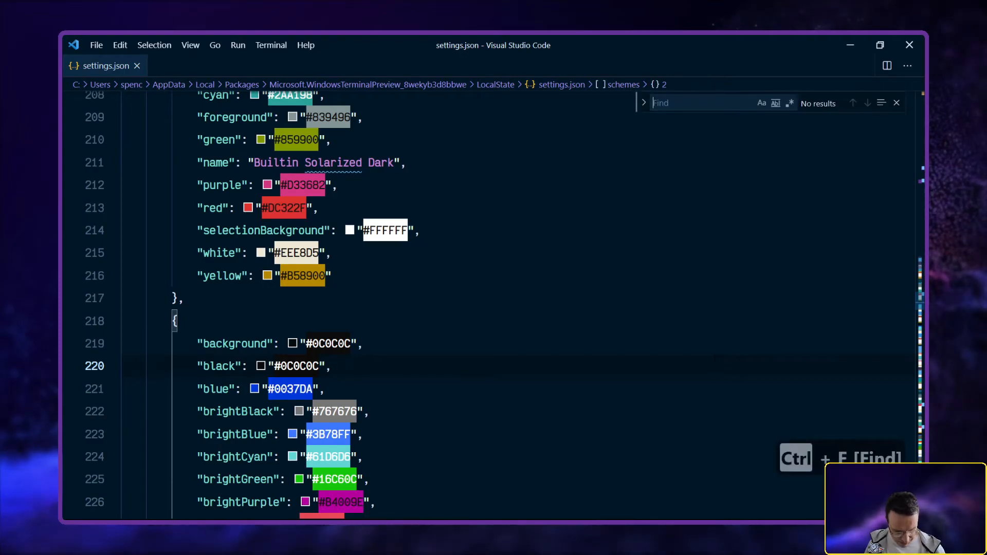
{"action": "type", "text": "font"}
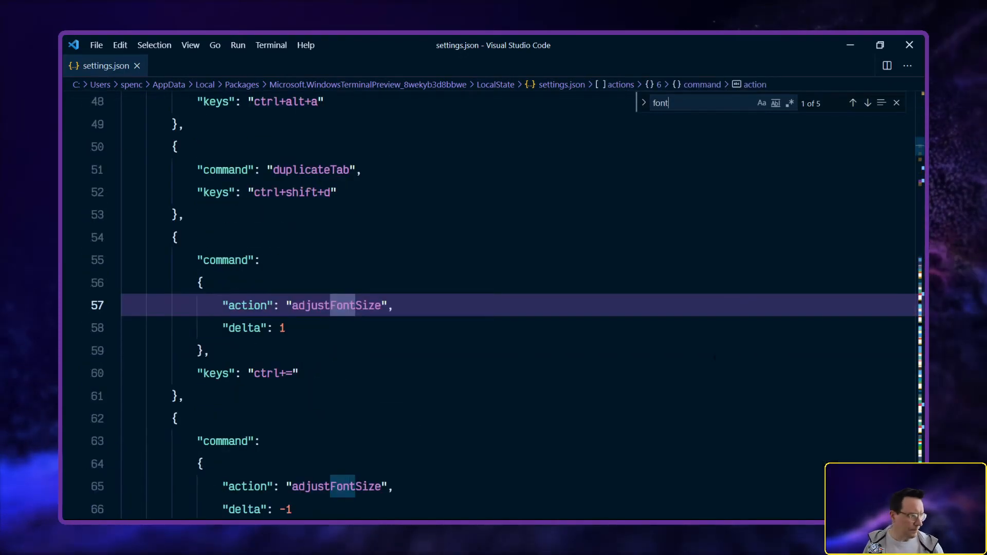
{"action": "scroll", "scroll_direction": "down", "scroll_amount": 3}
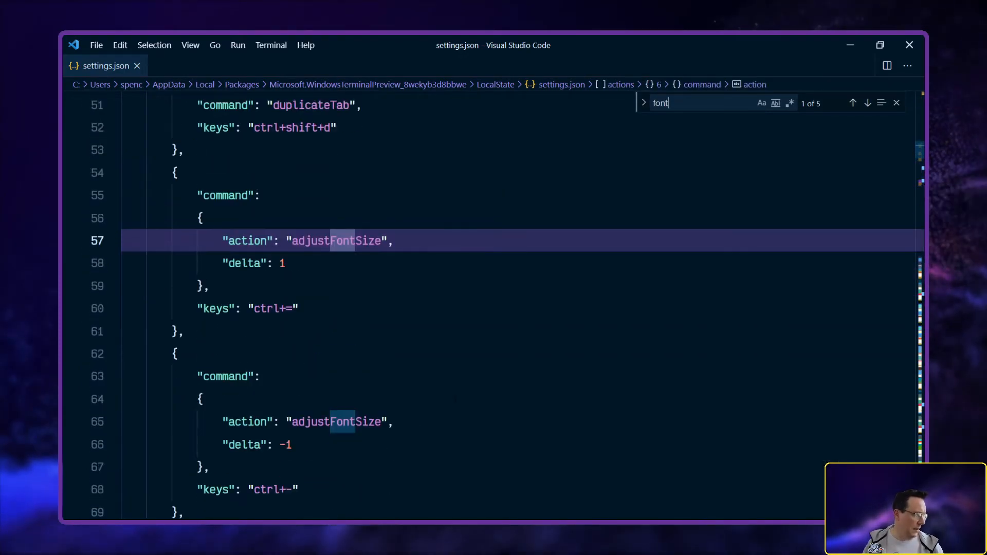
{"action": "scroll", "scroll_direction": "up", "scroll_amount": 3}
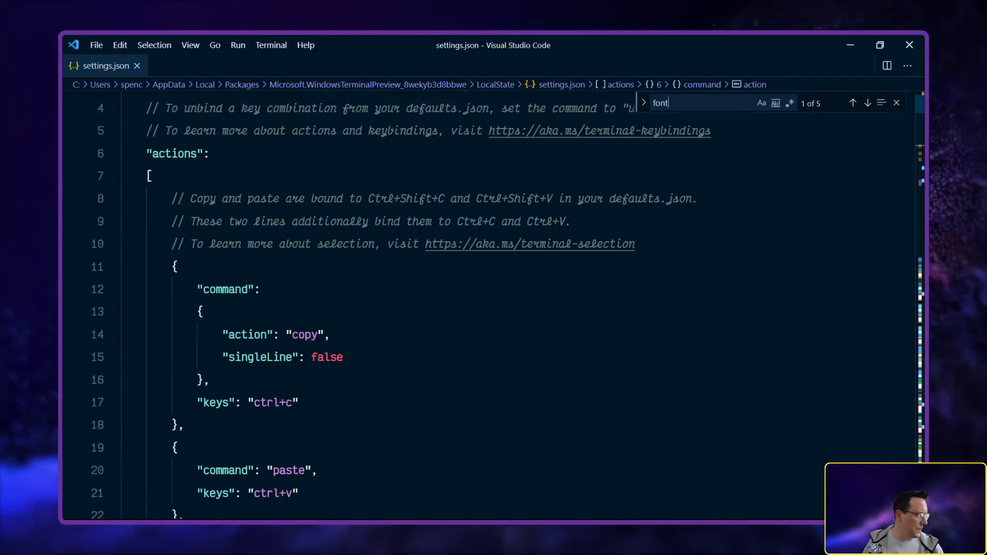
{"action": "scroll", "scroll_direction": "down", "scroll_amount": 3}
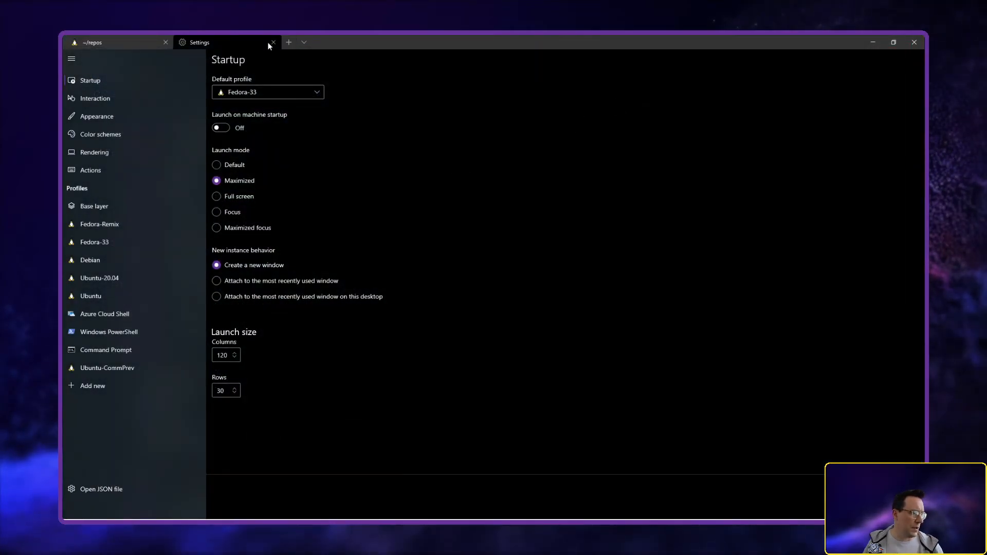
Close the Terminal Settings tab and switch over to Microsoft Edge
{"action": "left_click", "coordinate": [271, 42]}
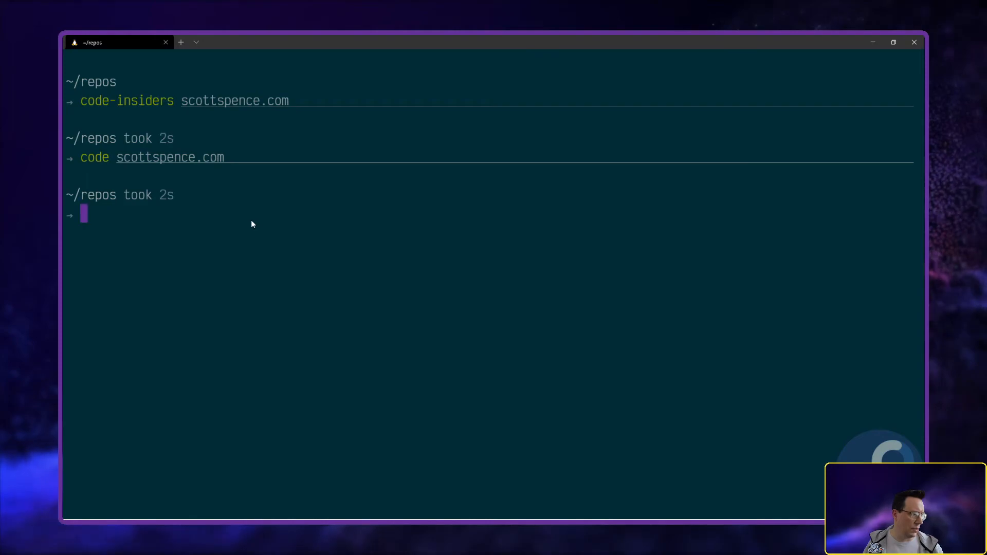
{"action": "key", "text": "Alt+Tab"}
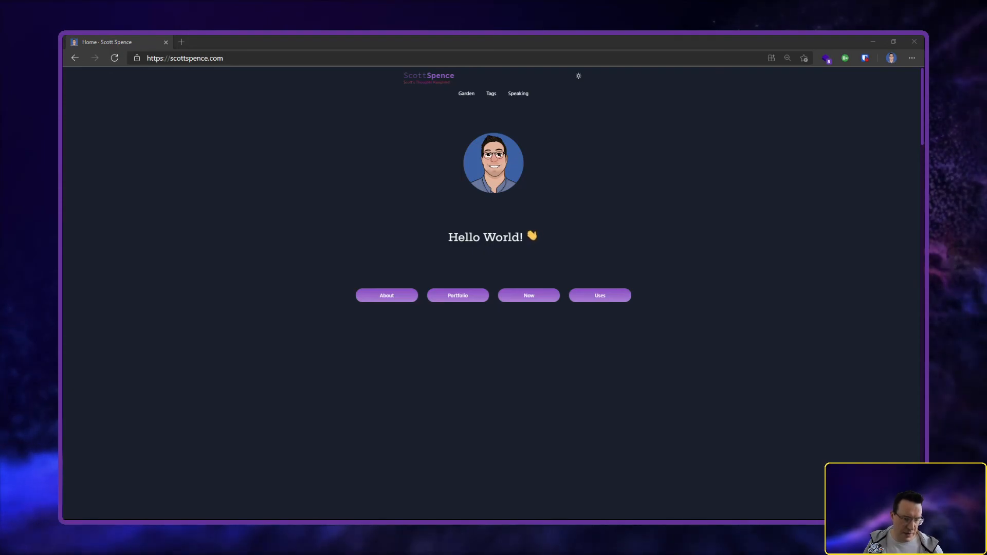
View the scottspence.com home page in Edge, then move to a new Firefox tab
{"action": "left_click", "coordinate": [181, 43]}
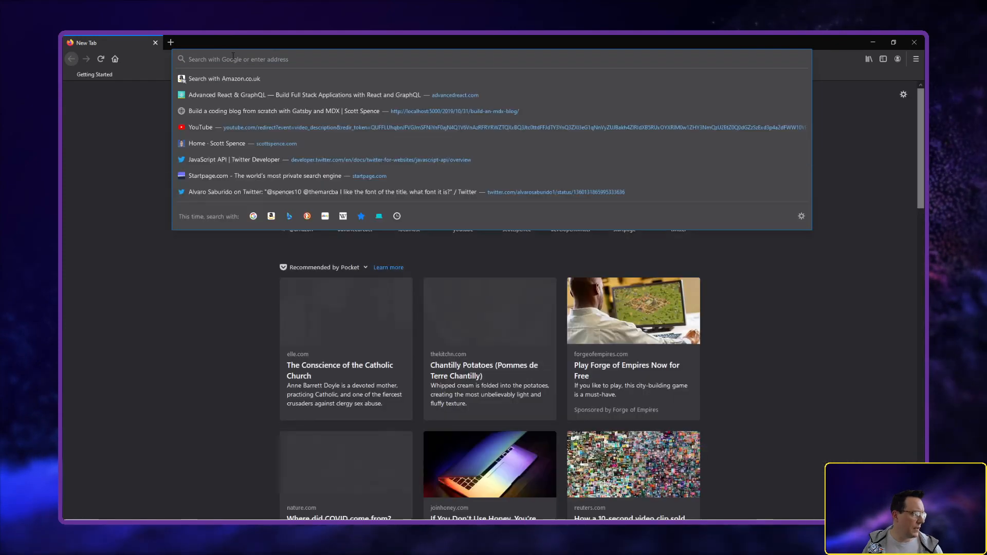
Load scottspence.com in Firefox and zoom the page out to 90% with Ctrl+-
{"action": "type", "text": "scottspence.com"}
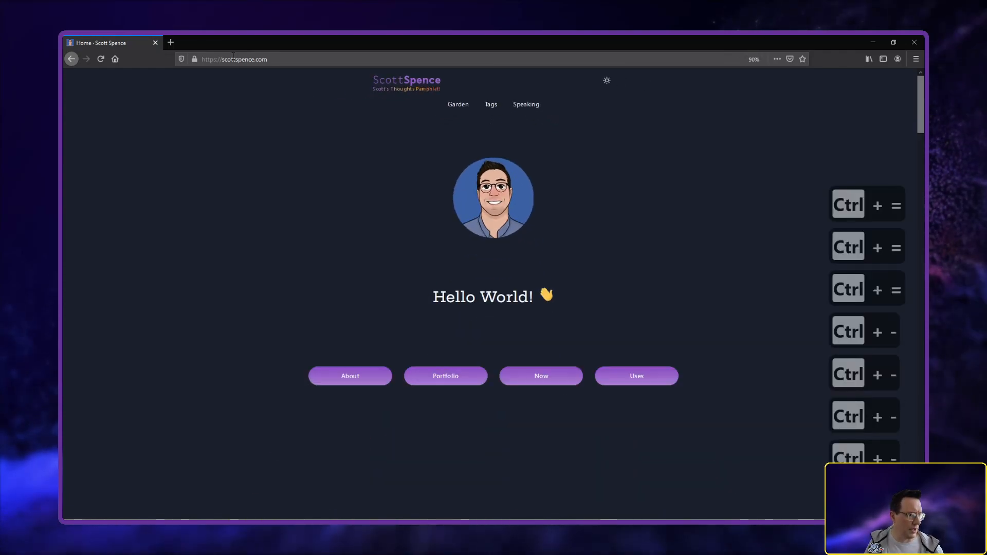
{"action": "key", "text": "ctrl+minus"}
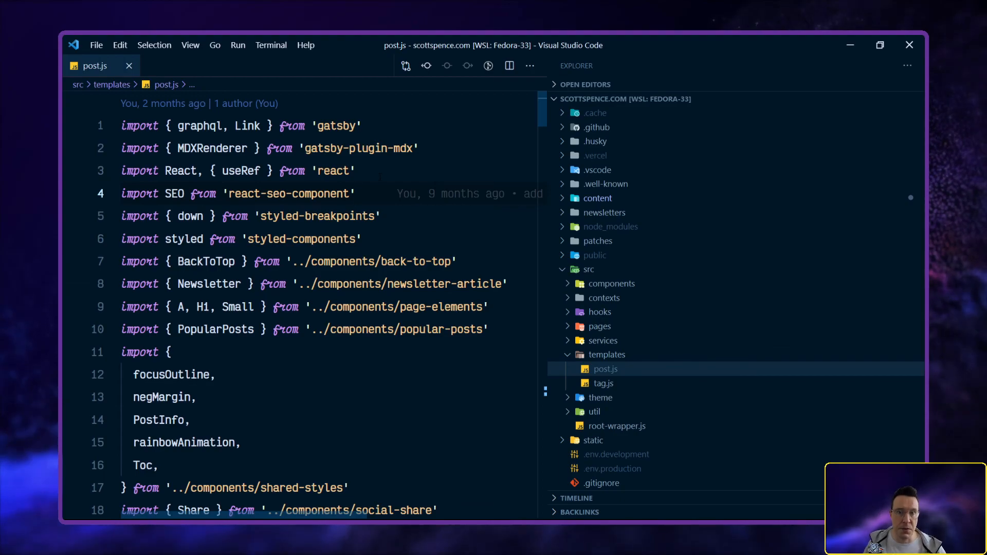
{"action": "mouse_move", "coordinate": [733, 174]}
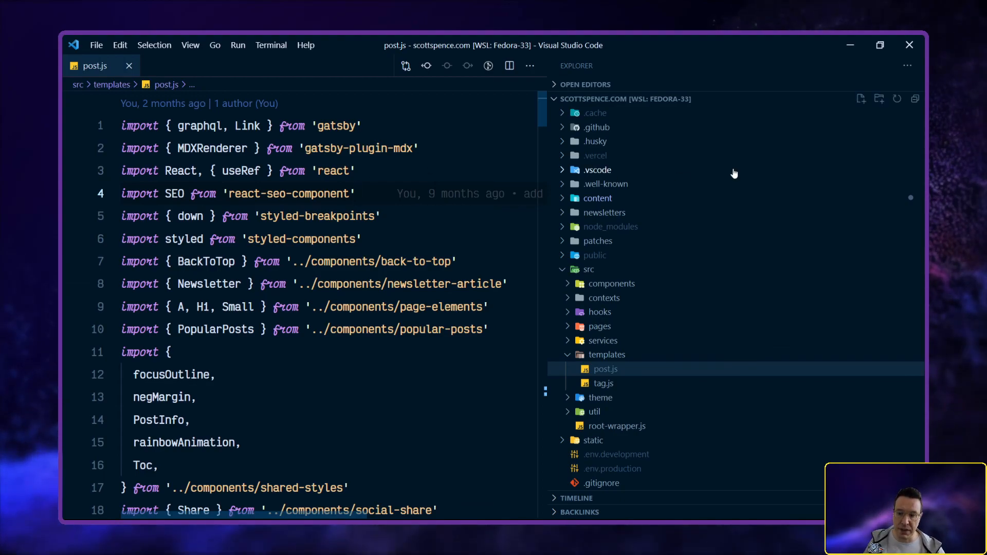